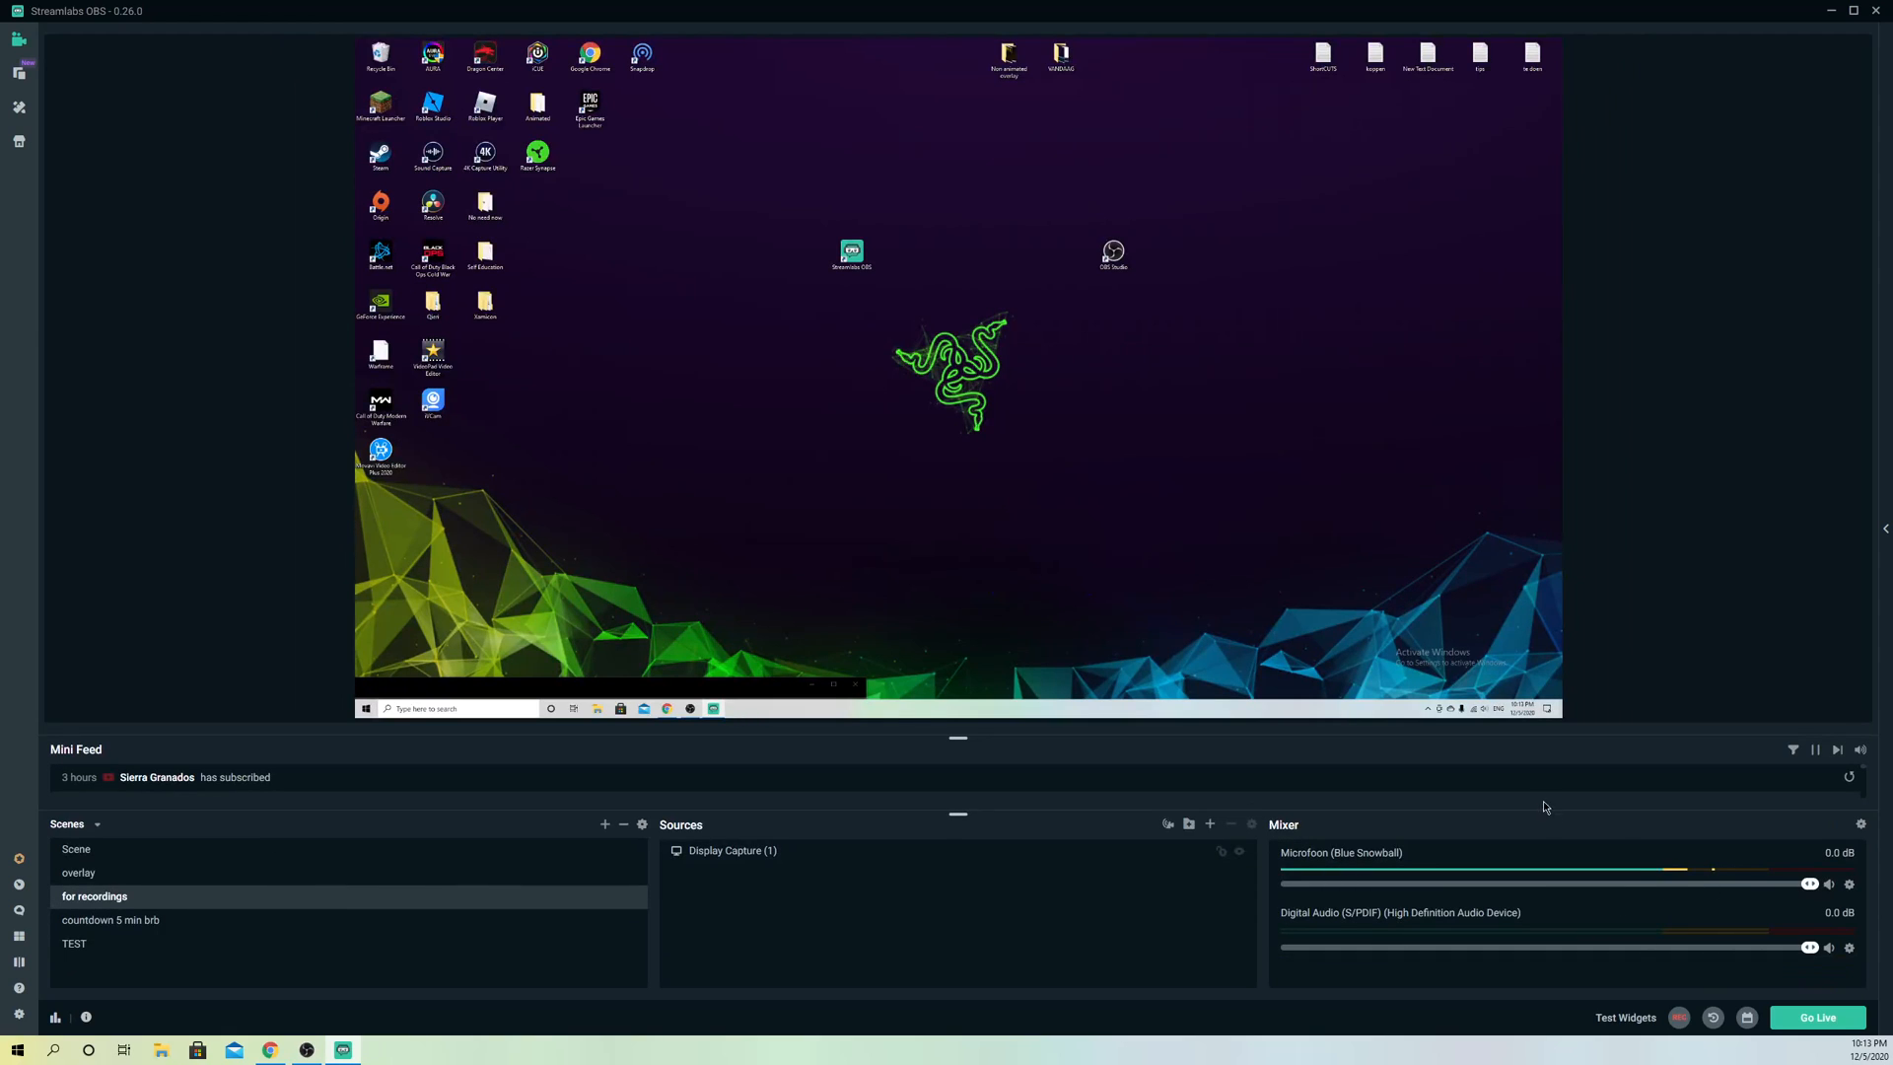
mouse_move(1315, 869)
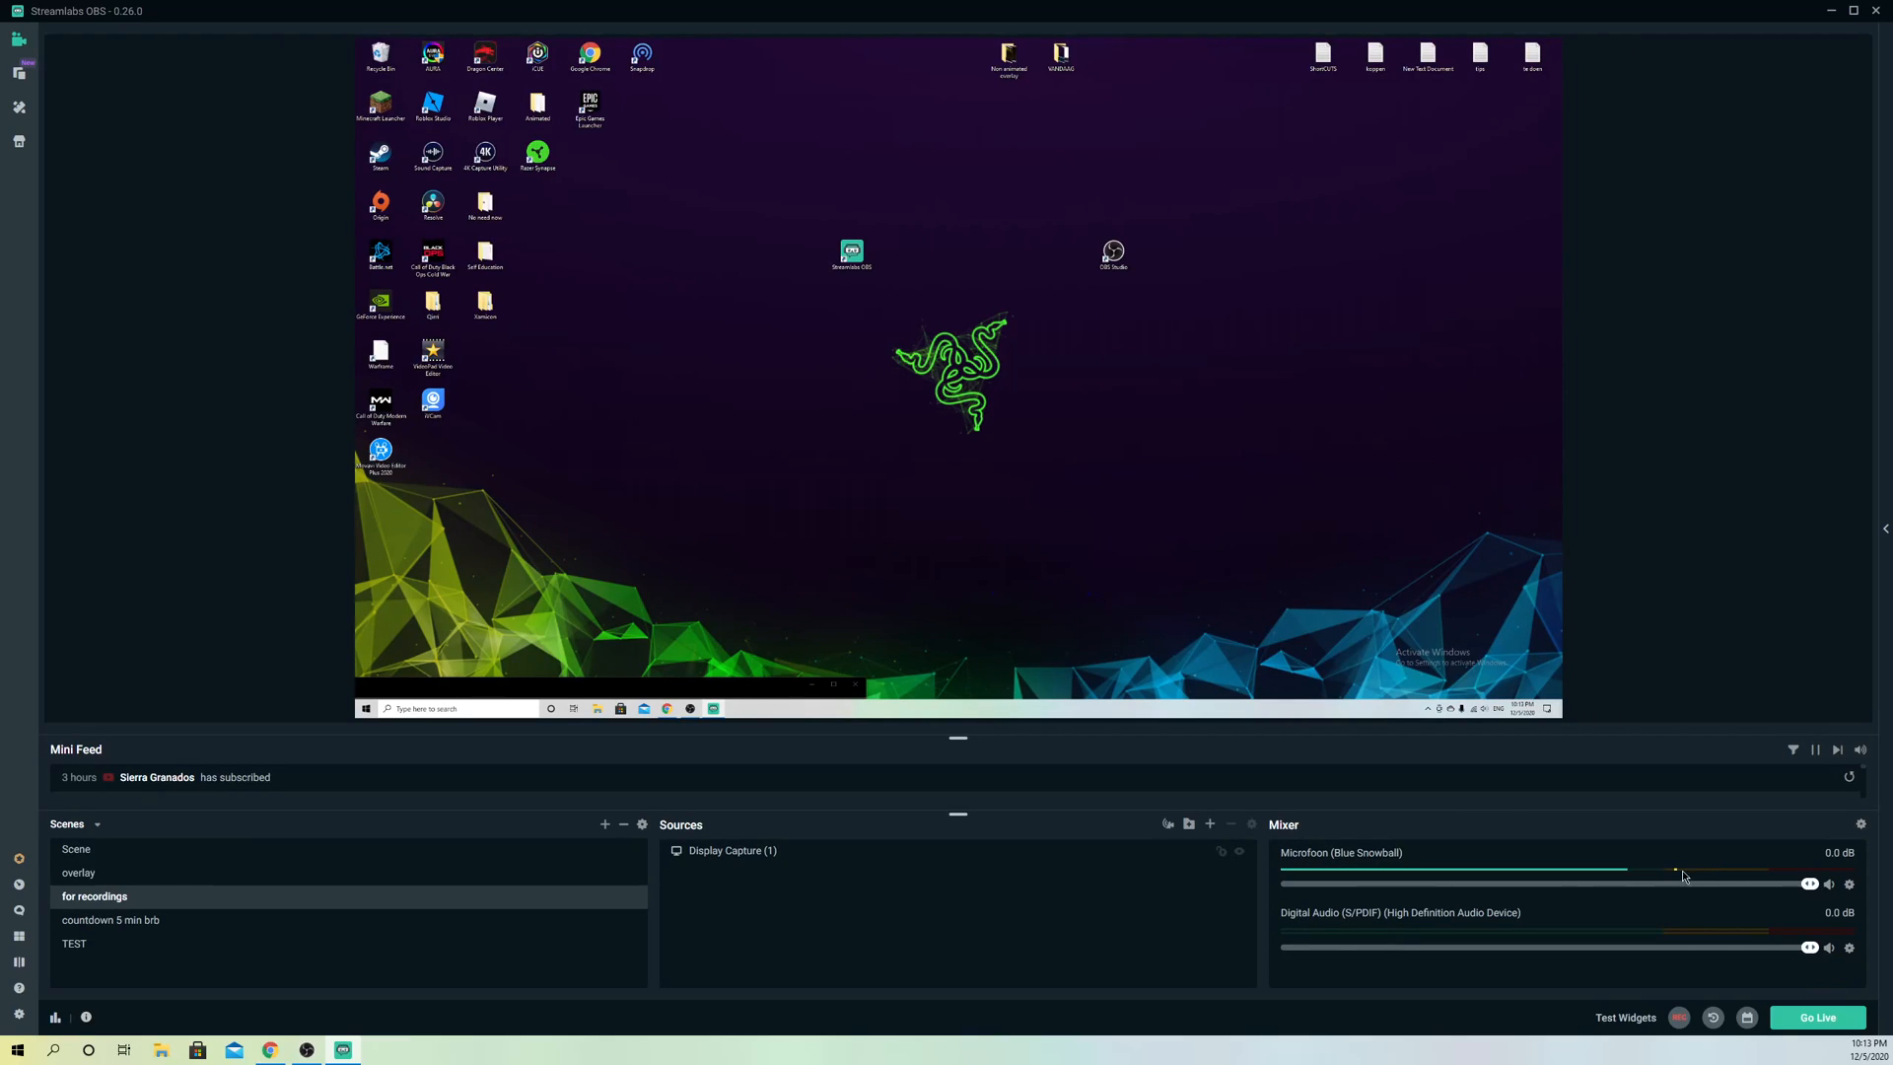
Step: Test microphone monitoring in advanced audio settings (Monitor and Output), then turn it back off
left_click_drag(1676, 870, 1670, 873)
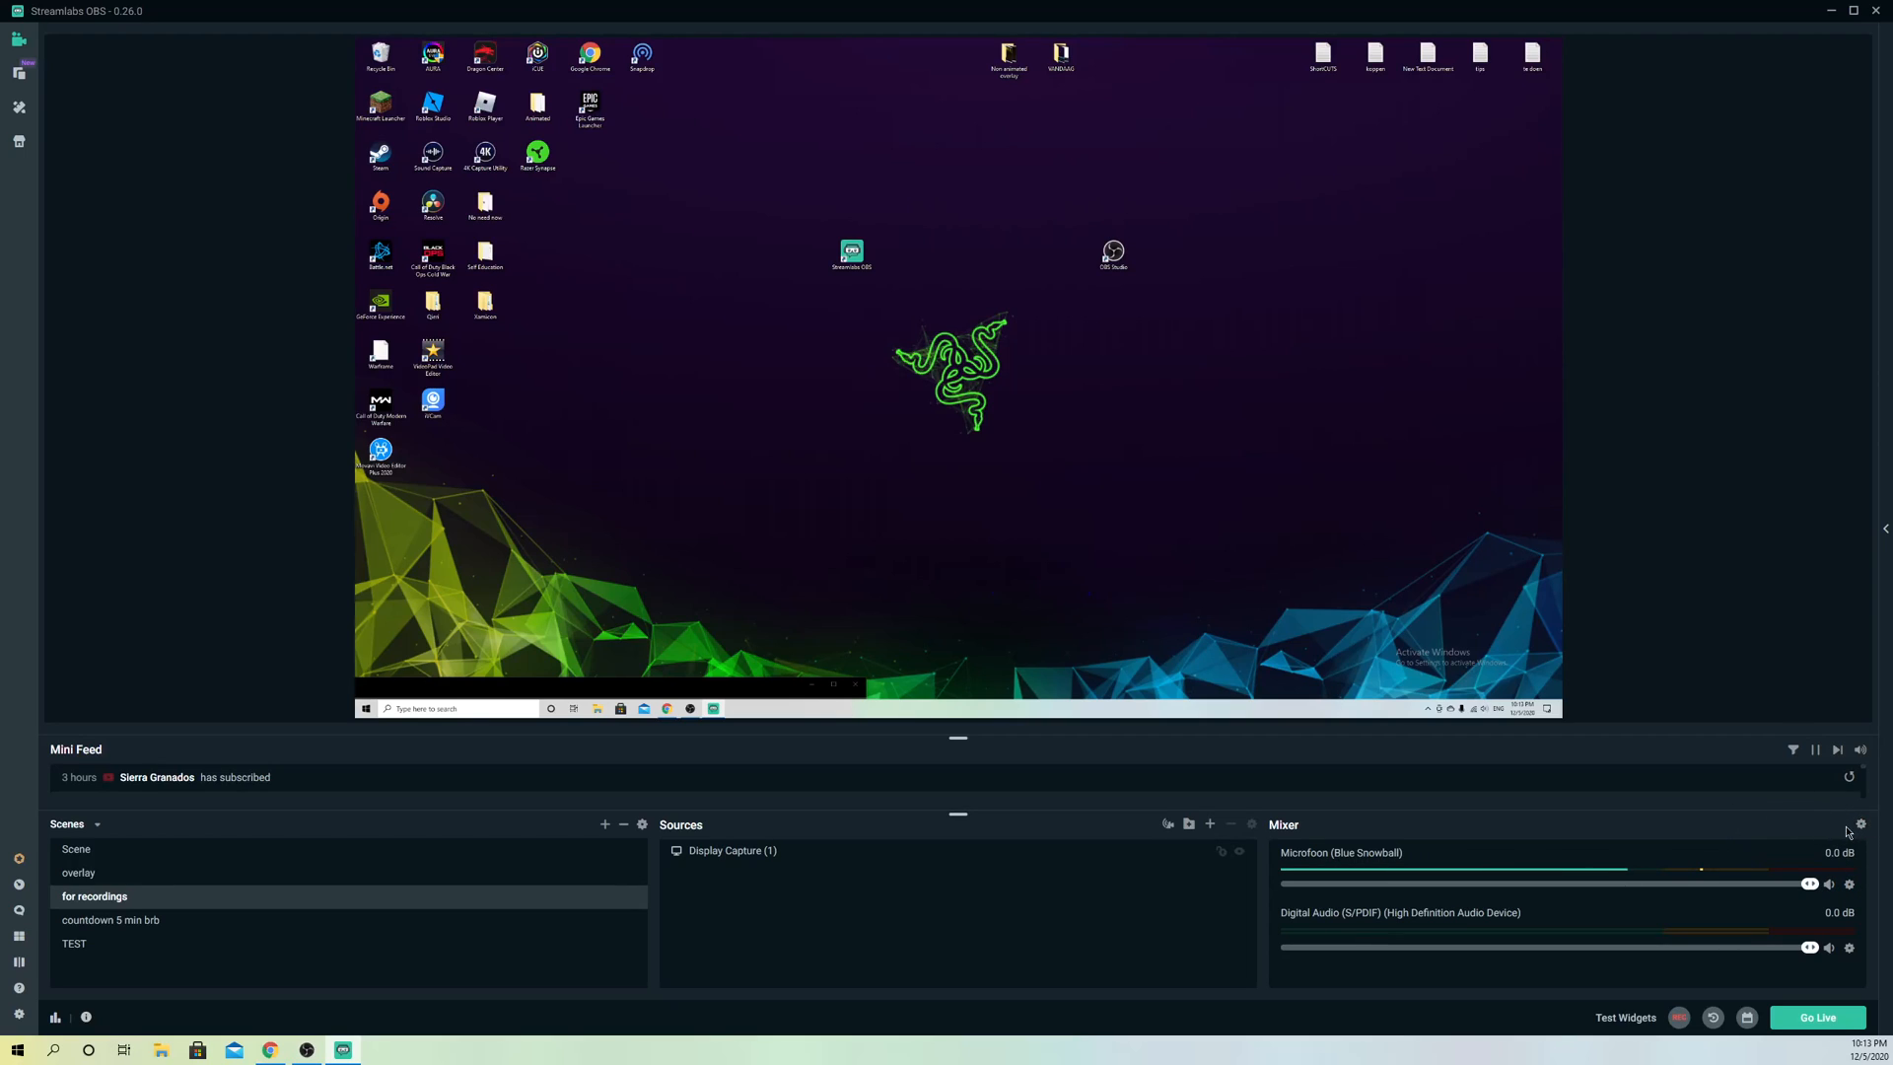
left_click(1859, 824)
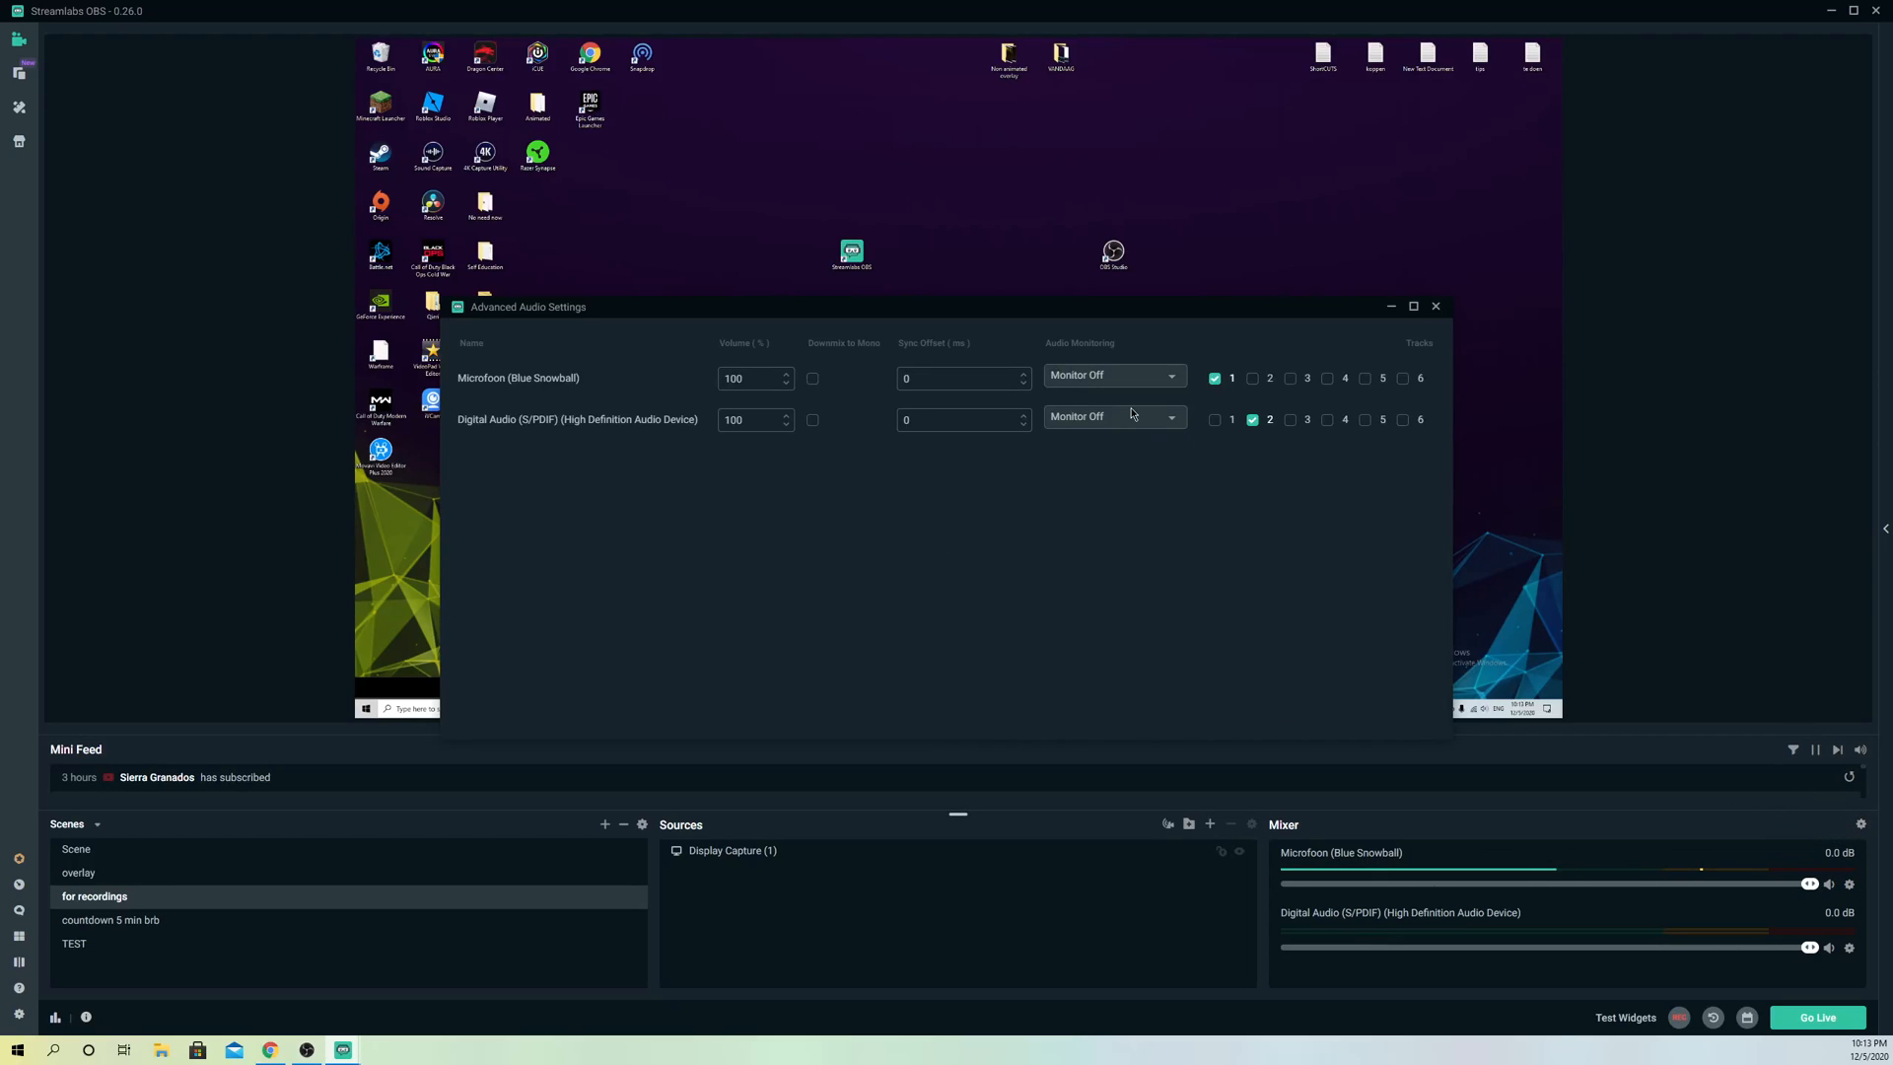
mouse_move(1024, 375)
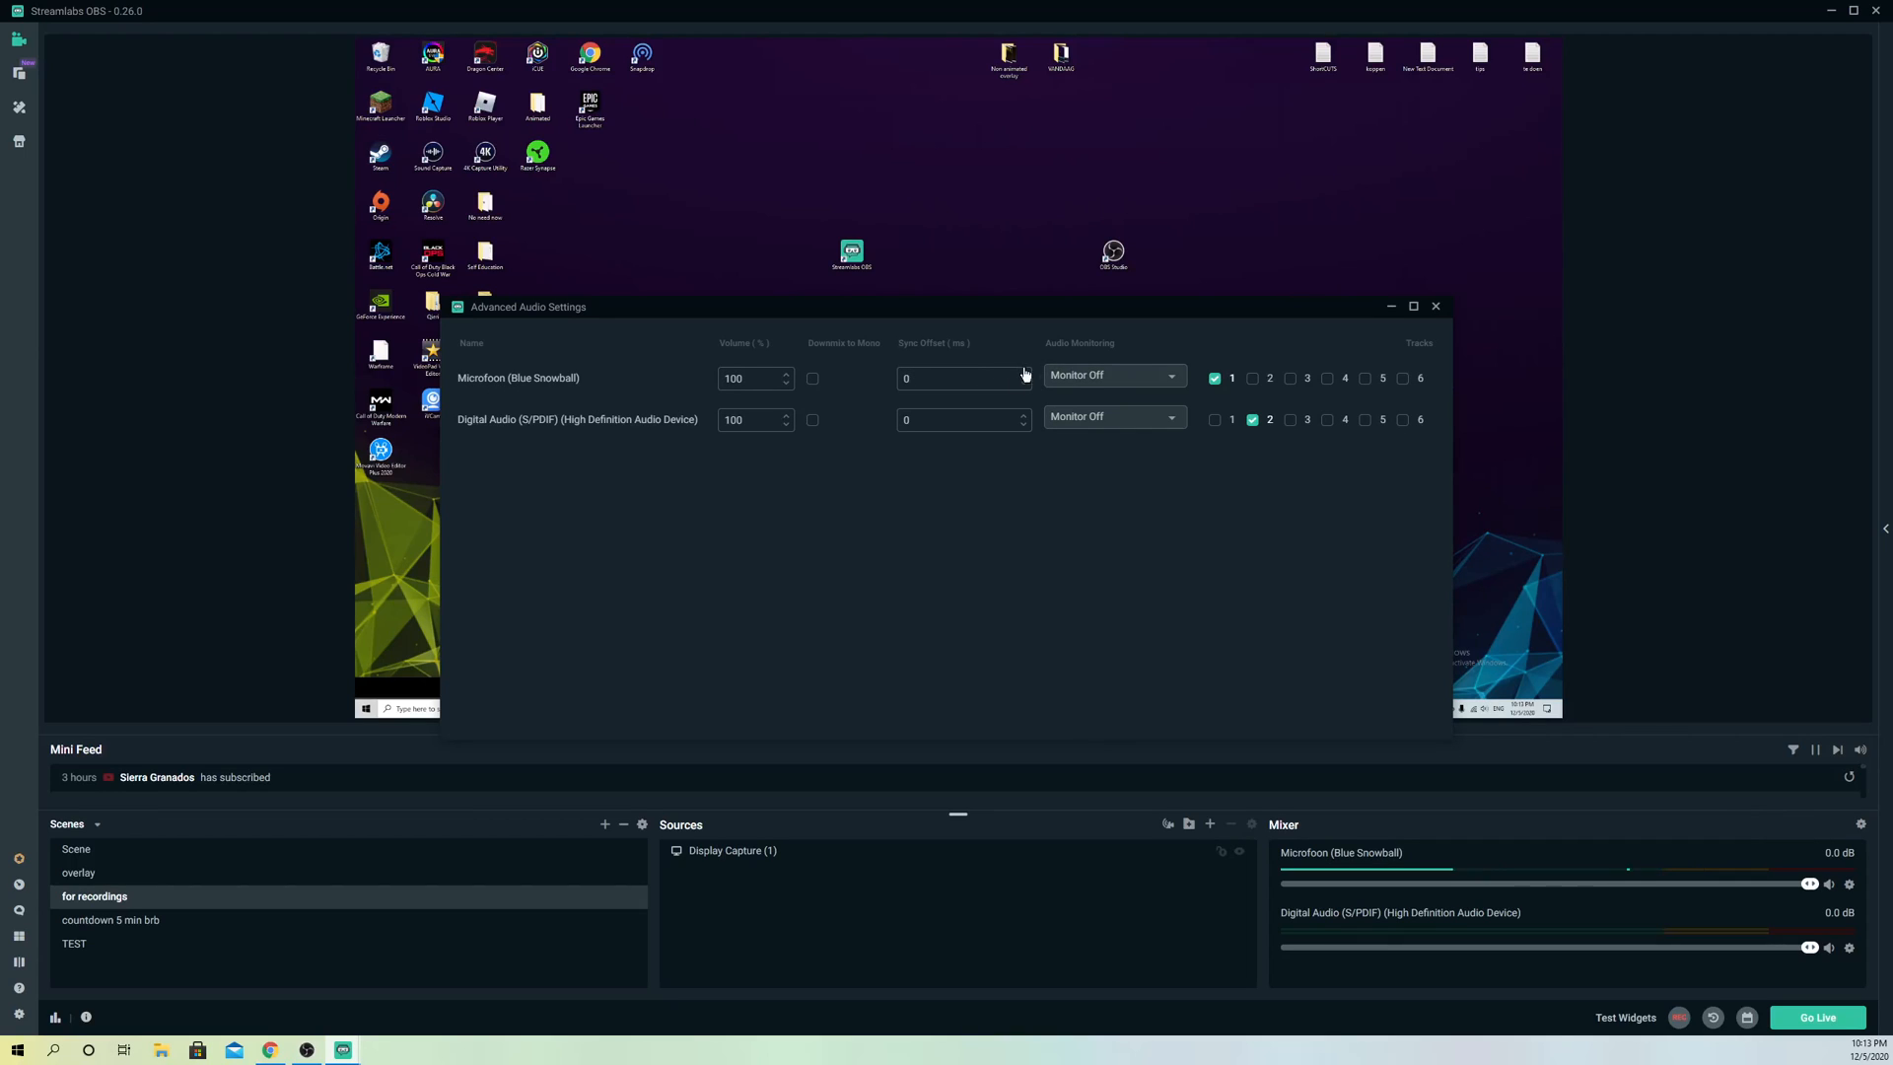
left_click(1110, 375)
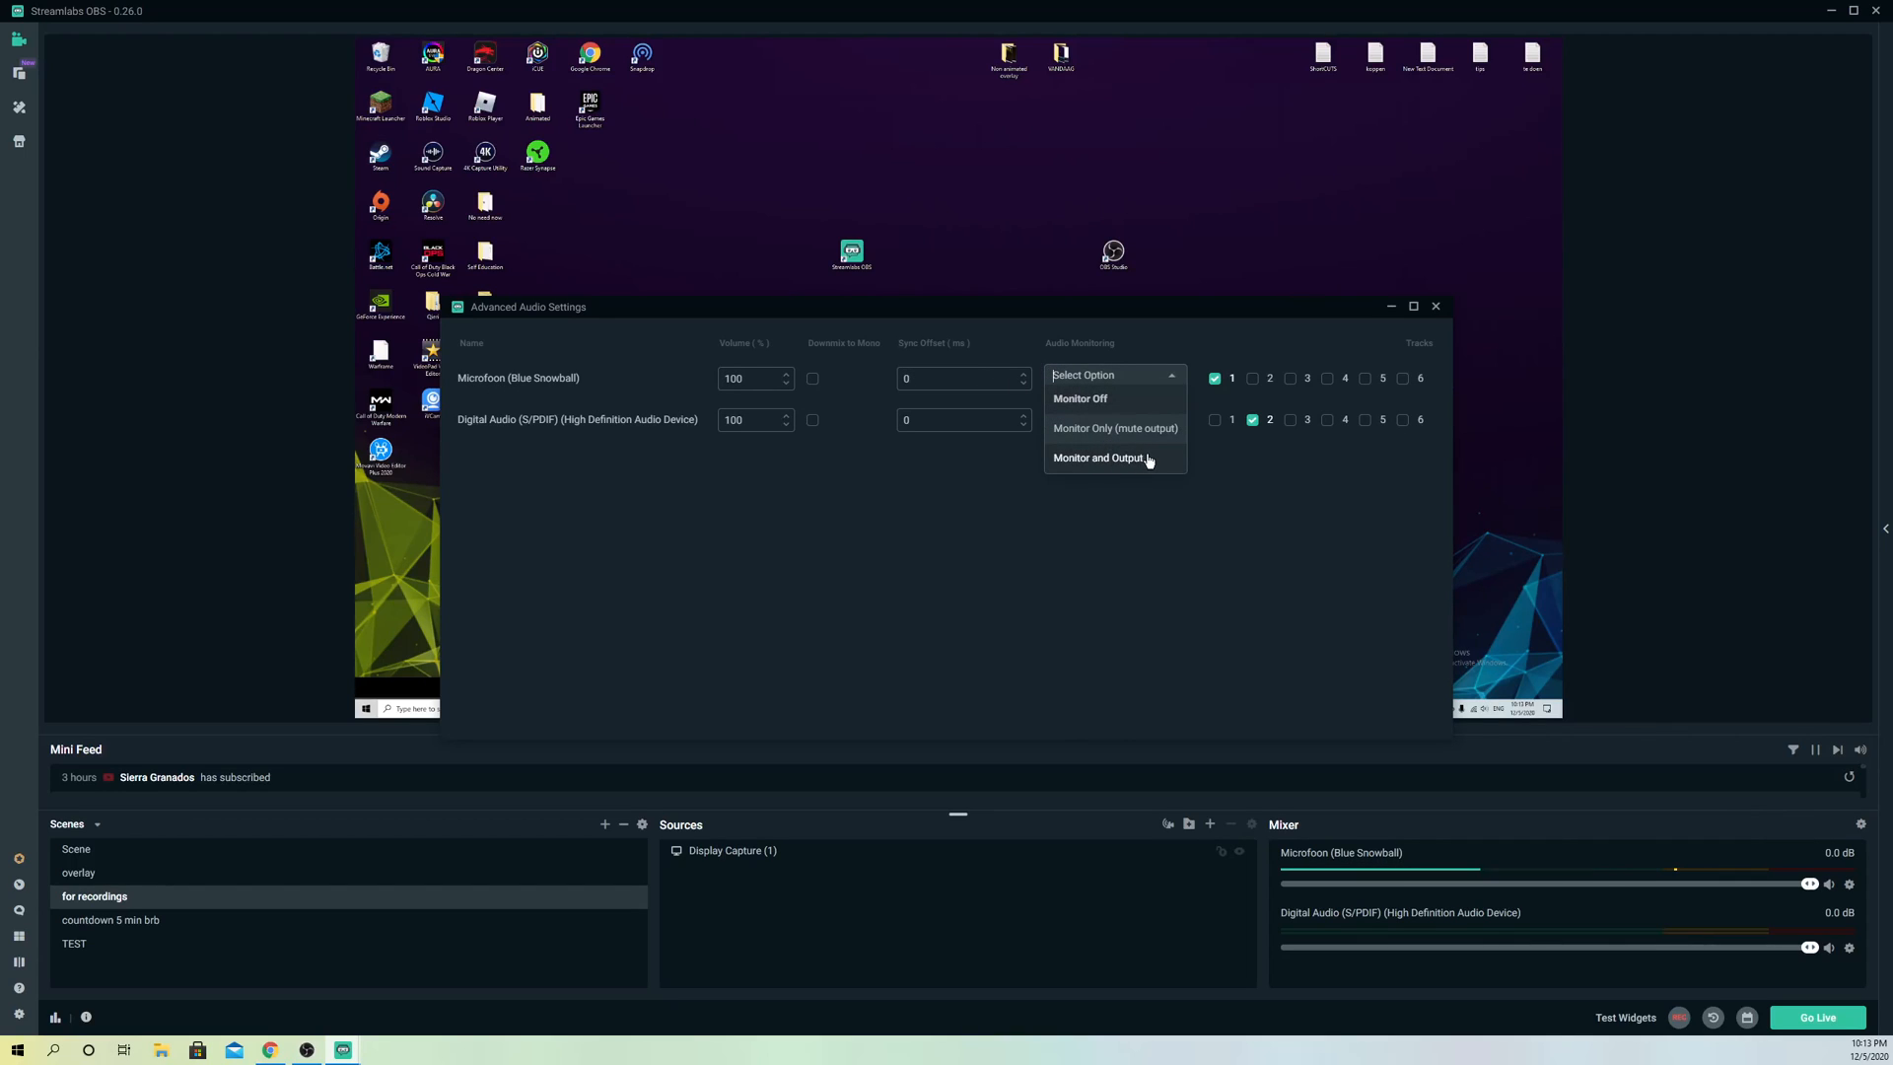
left_click(1098, 457)
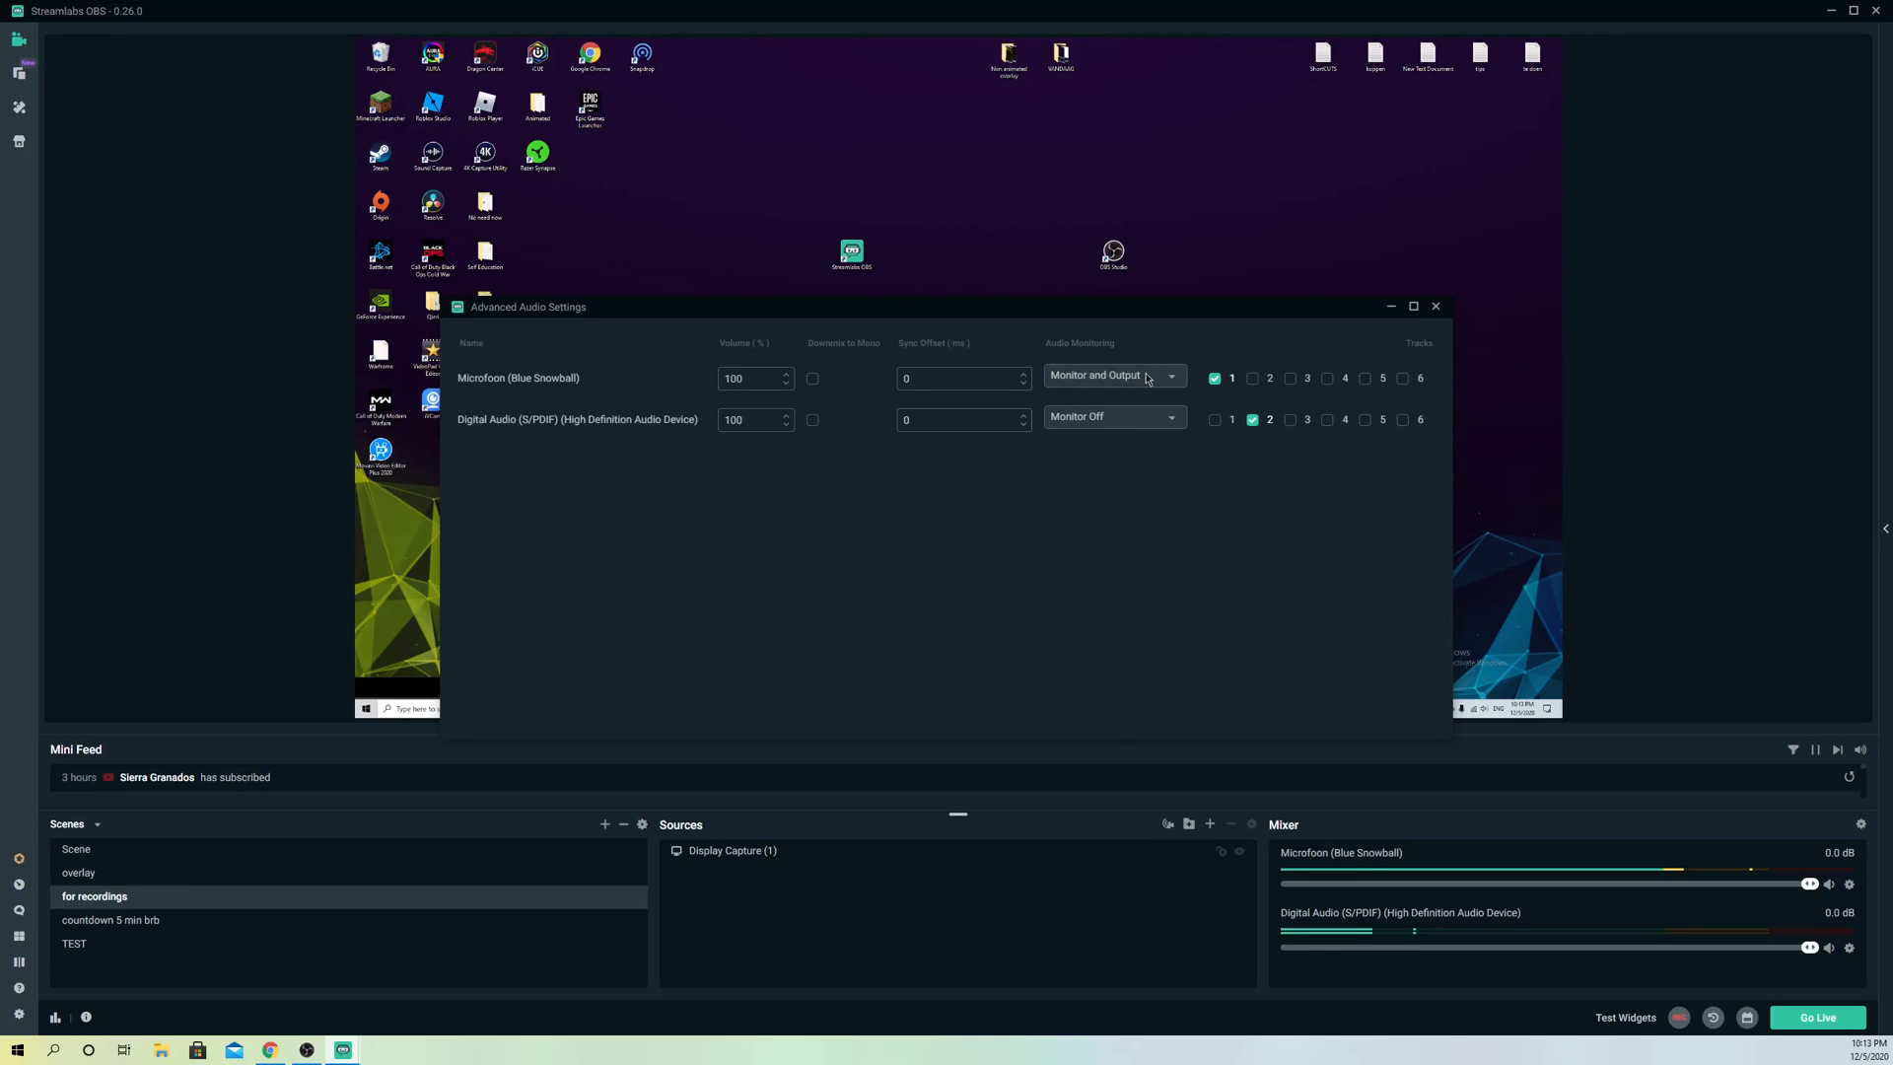
left_click(1110, 375)
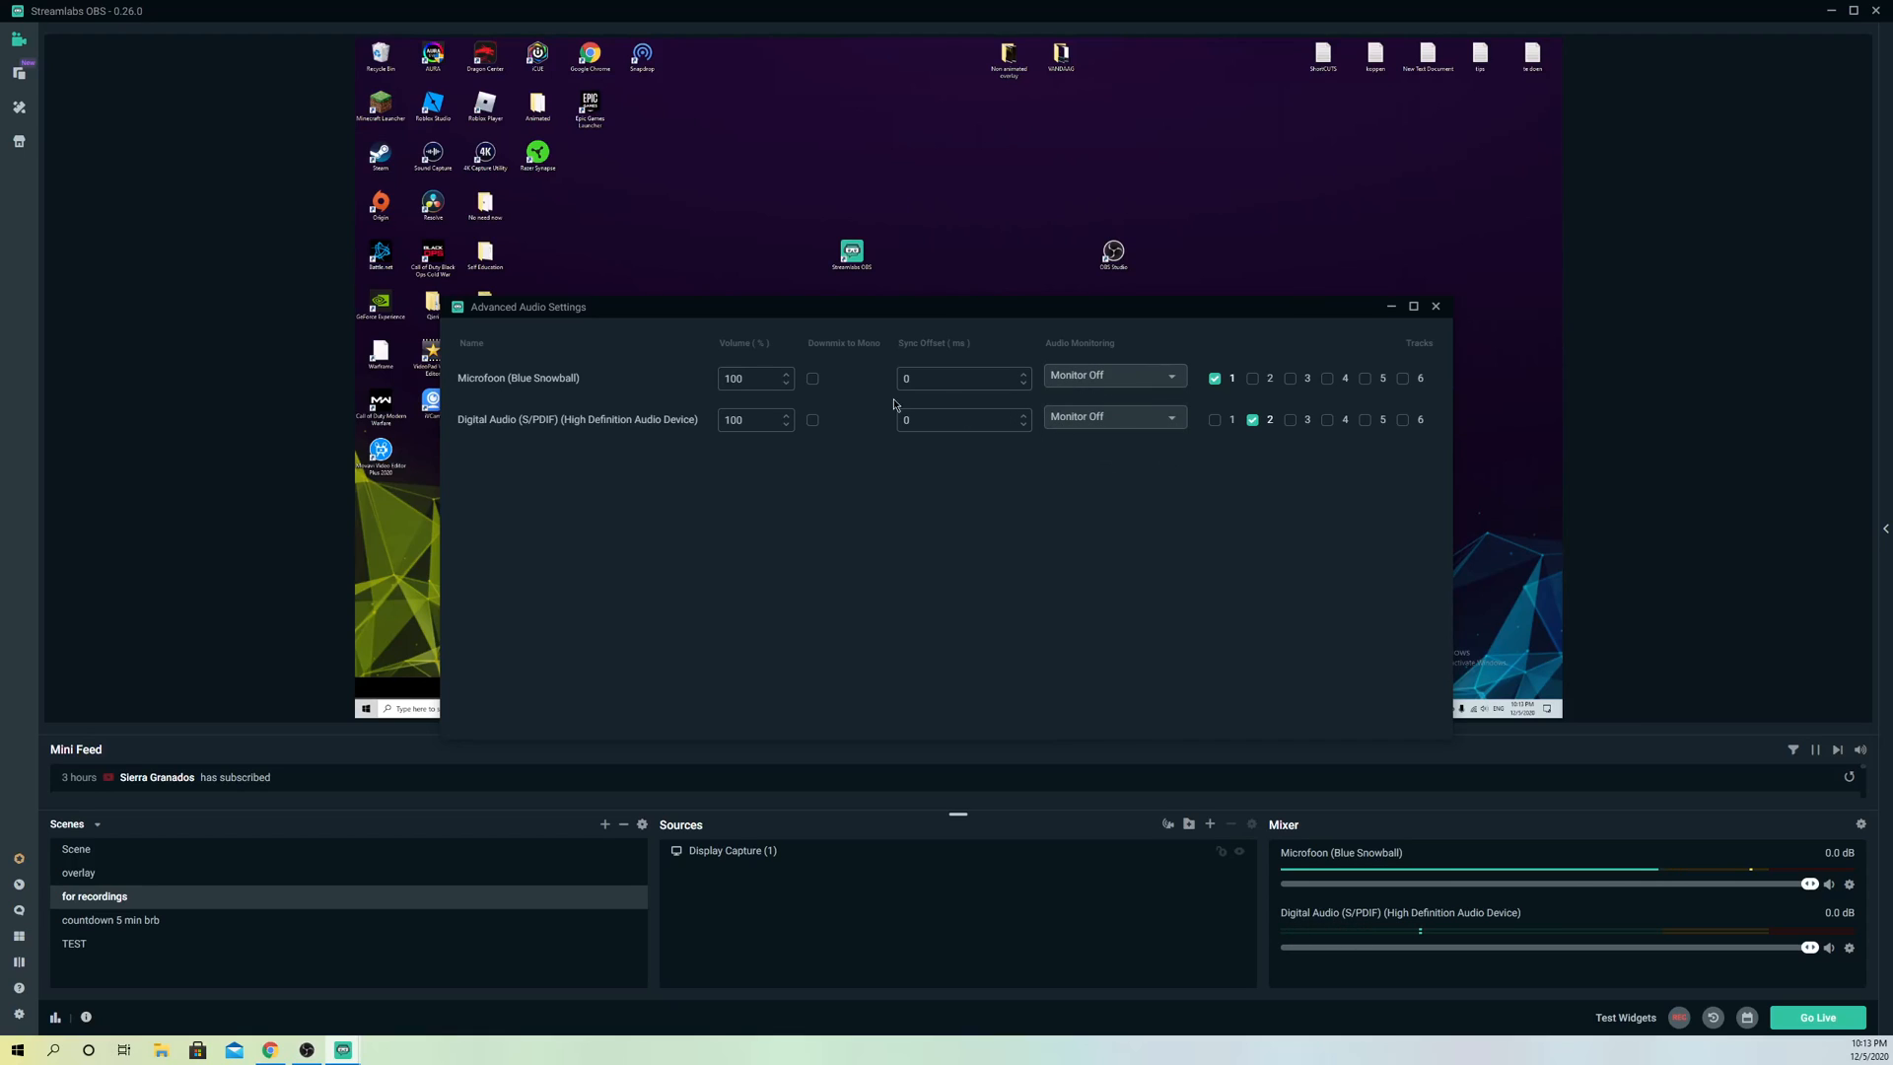
mouse_move(540, 390)
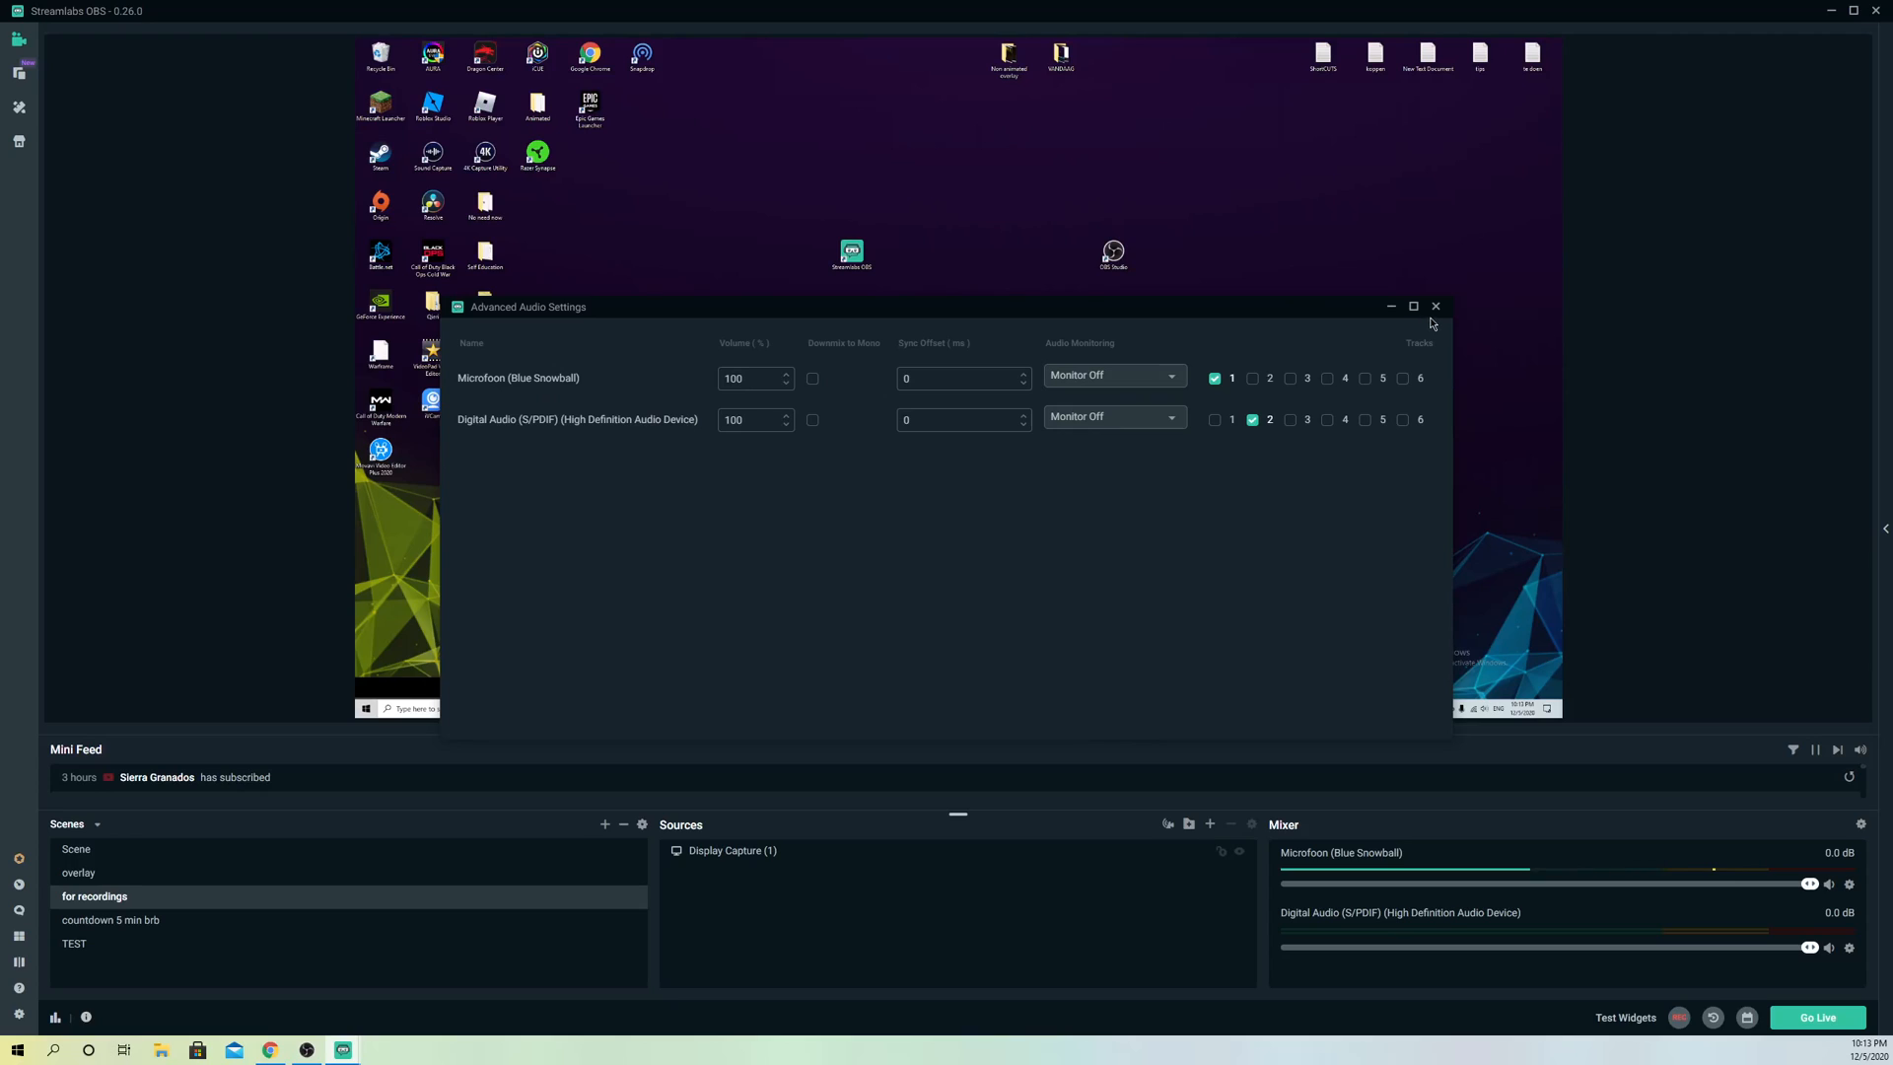
left_click(1436, 305)
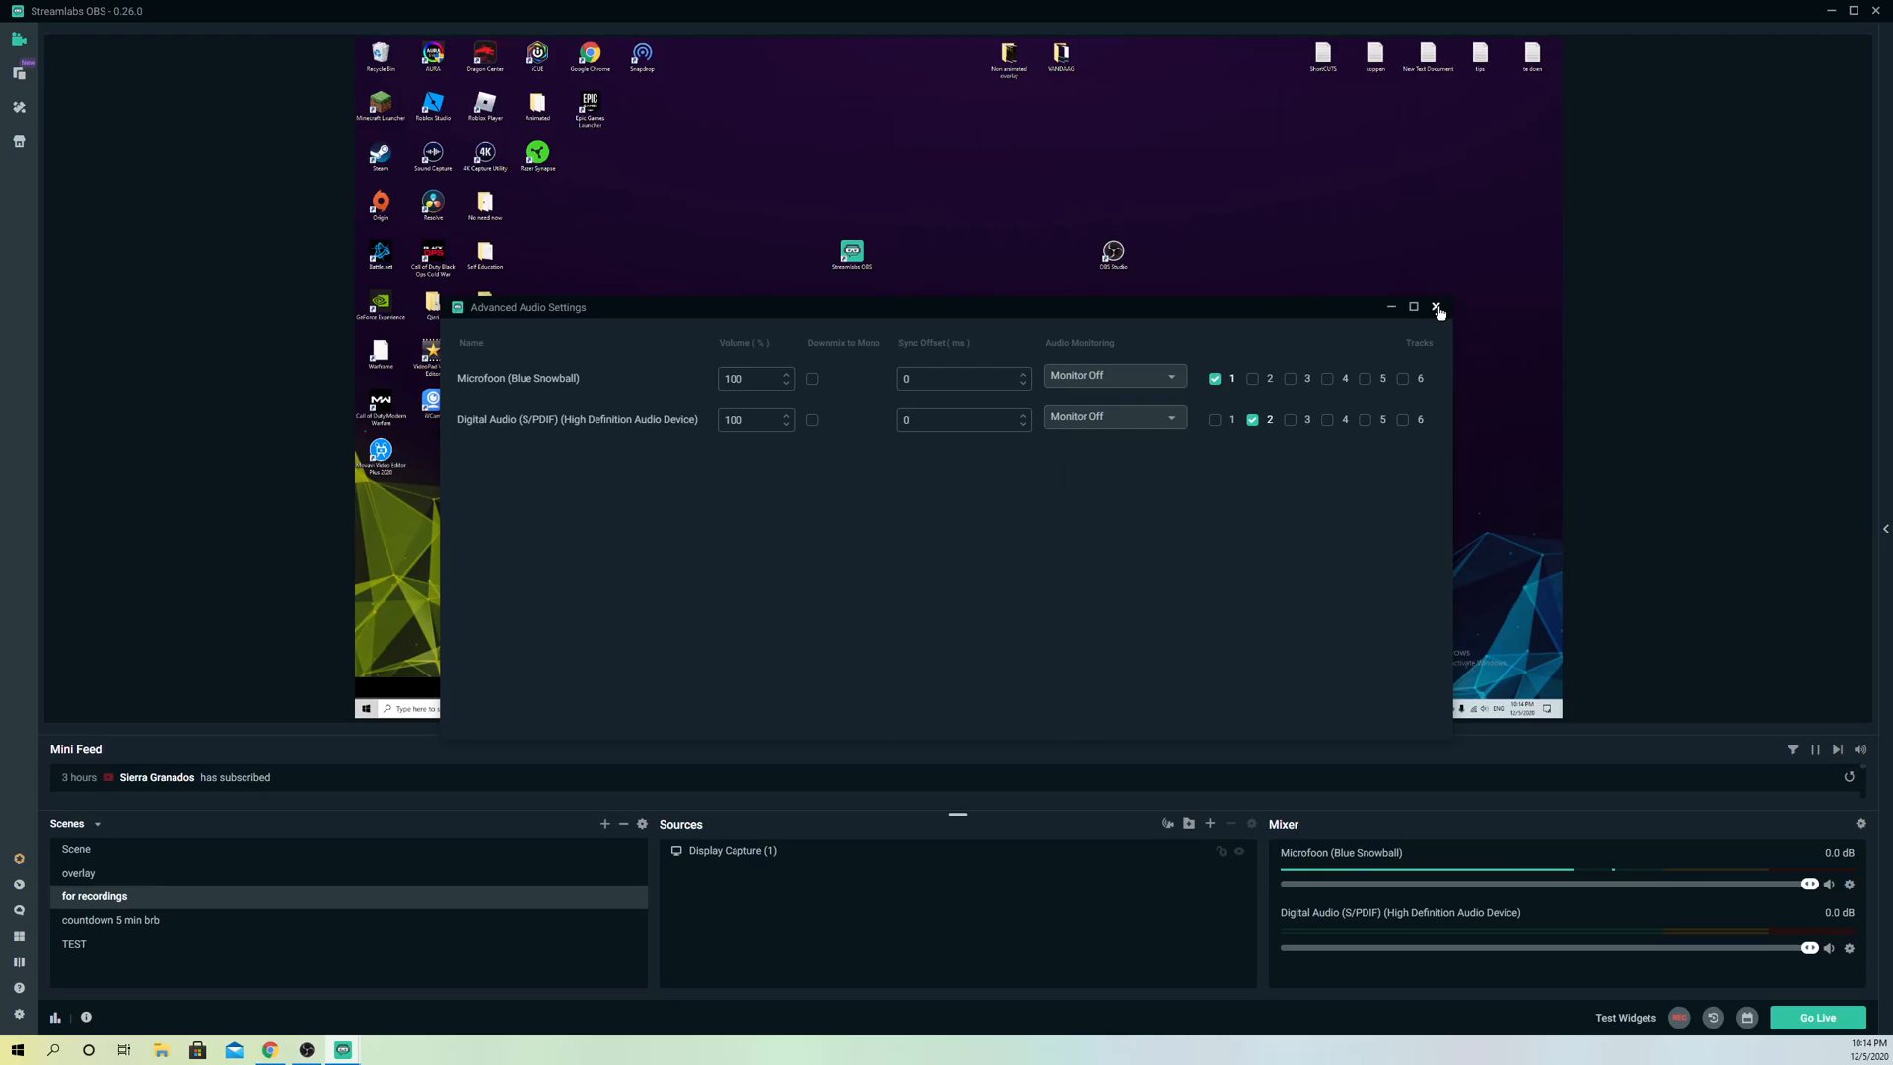
left_click(1437, 306)
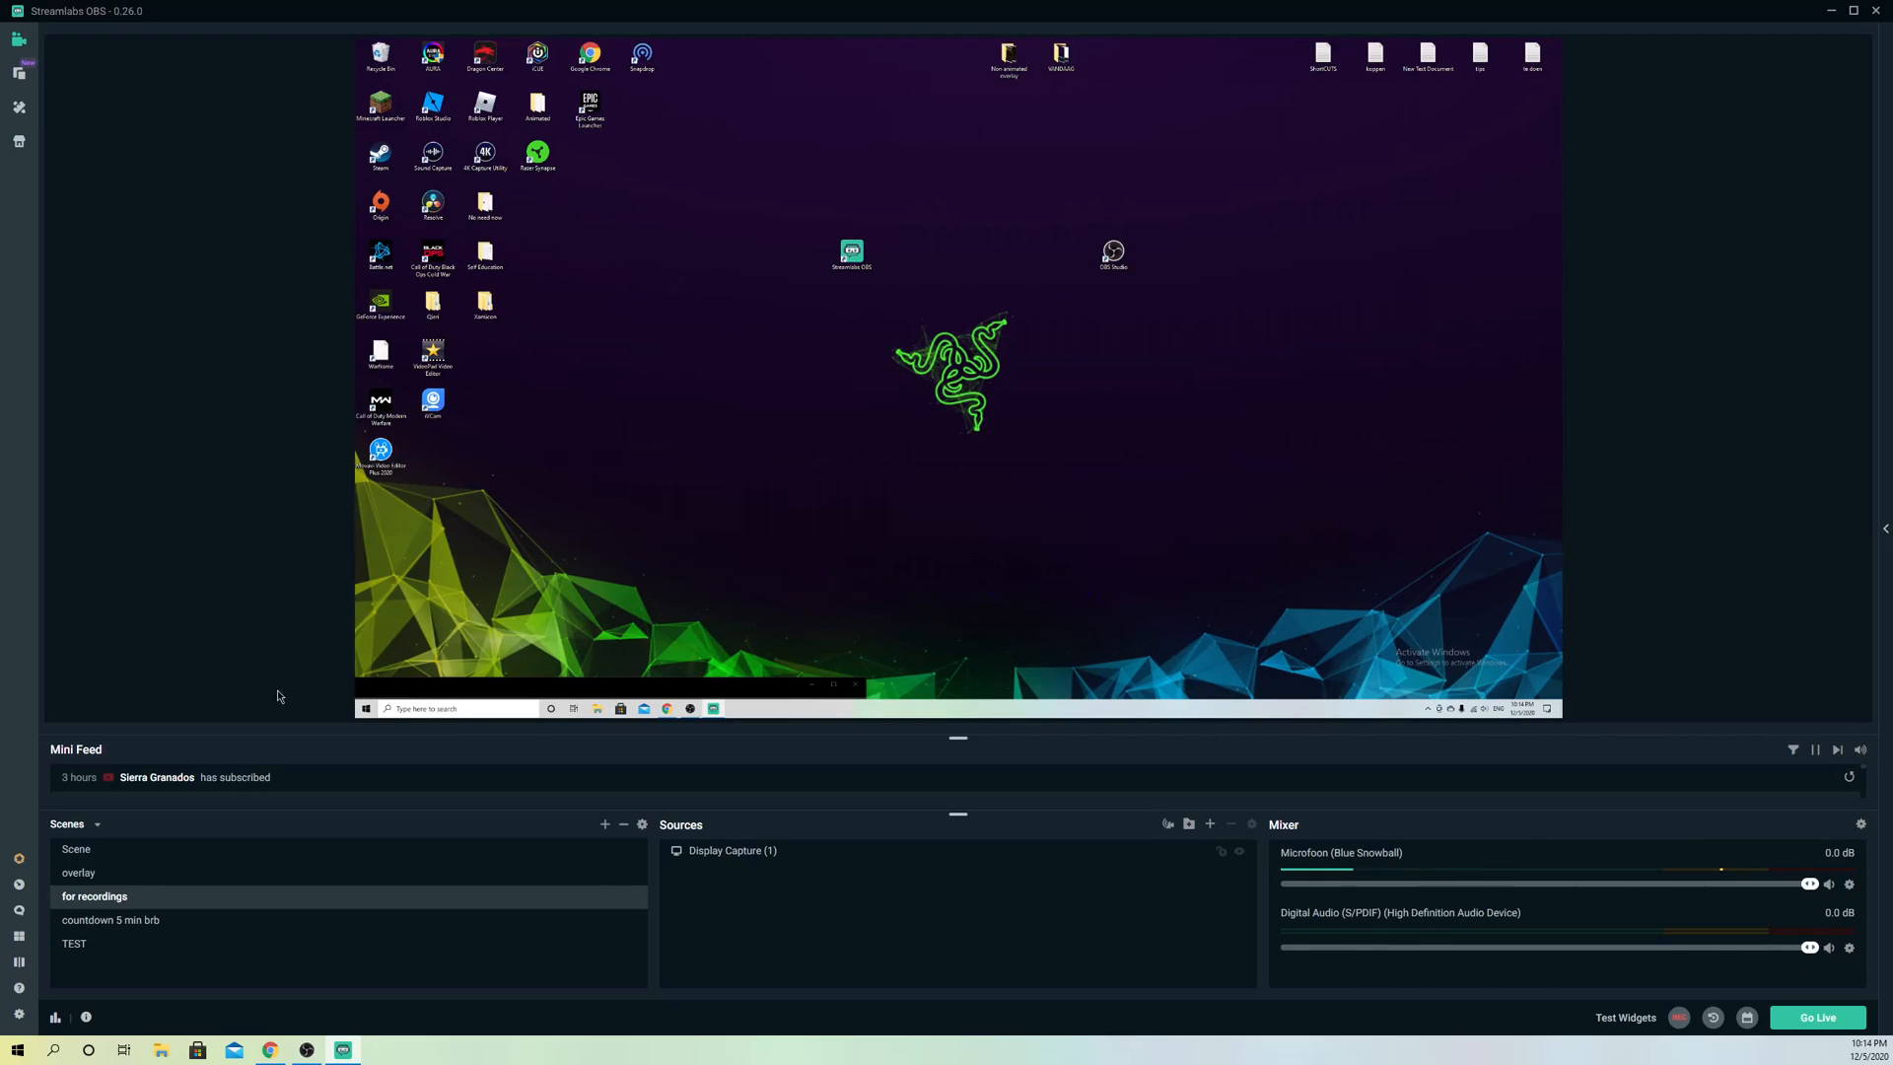
Step: Select the Blue Snowball as Mic/Auxiliary Device 1 in the Audio settings
left_click(18, 1014)
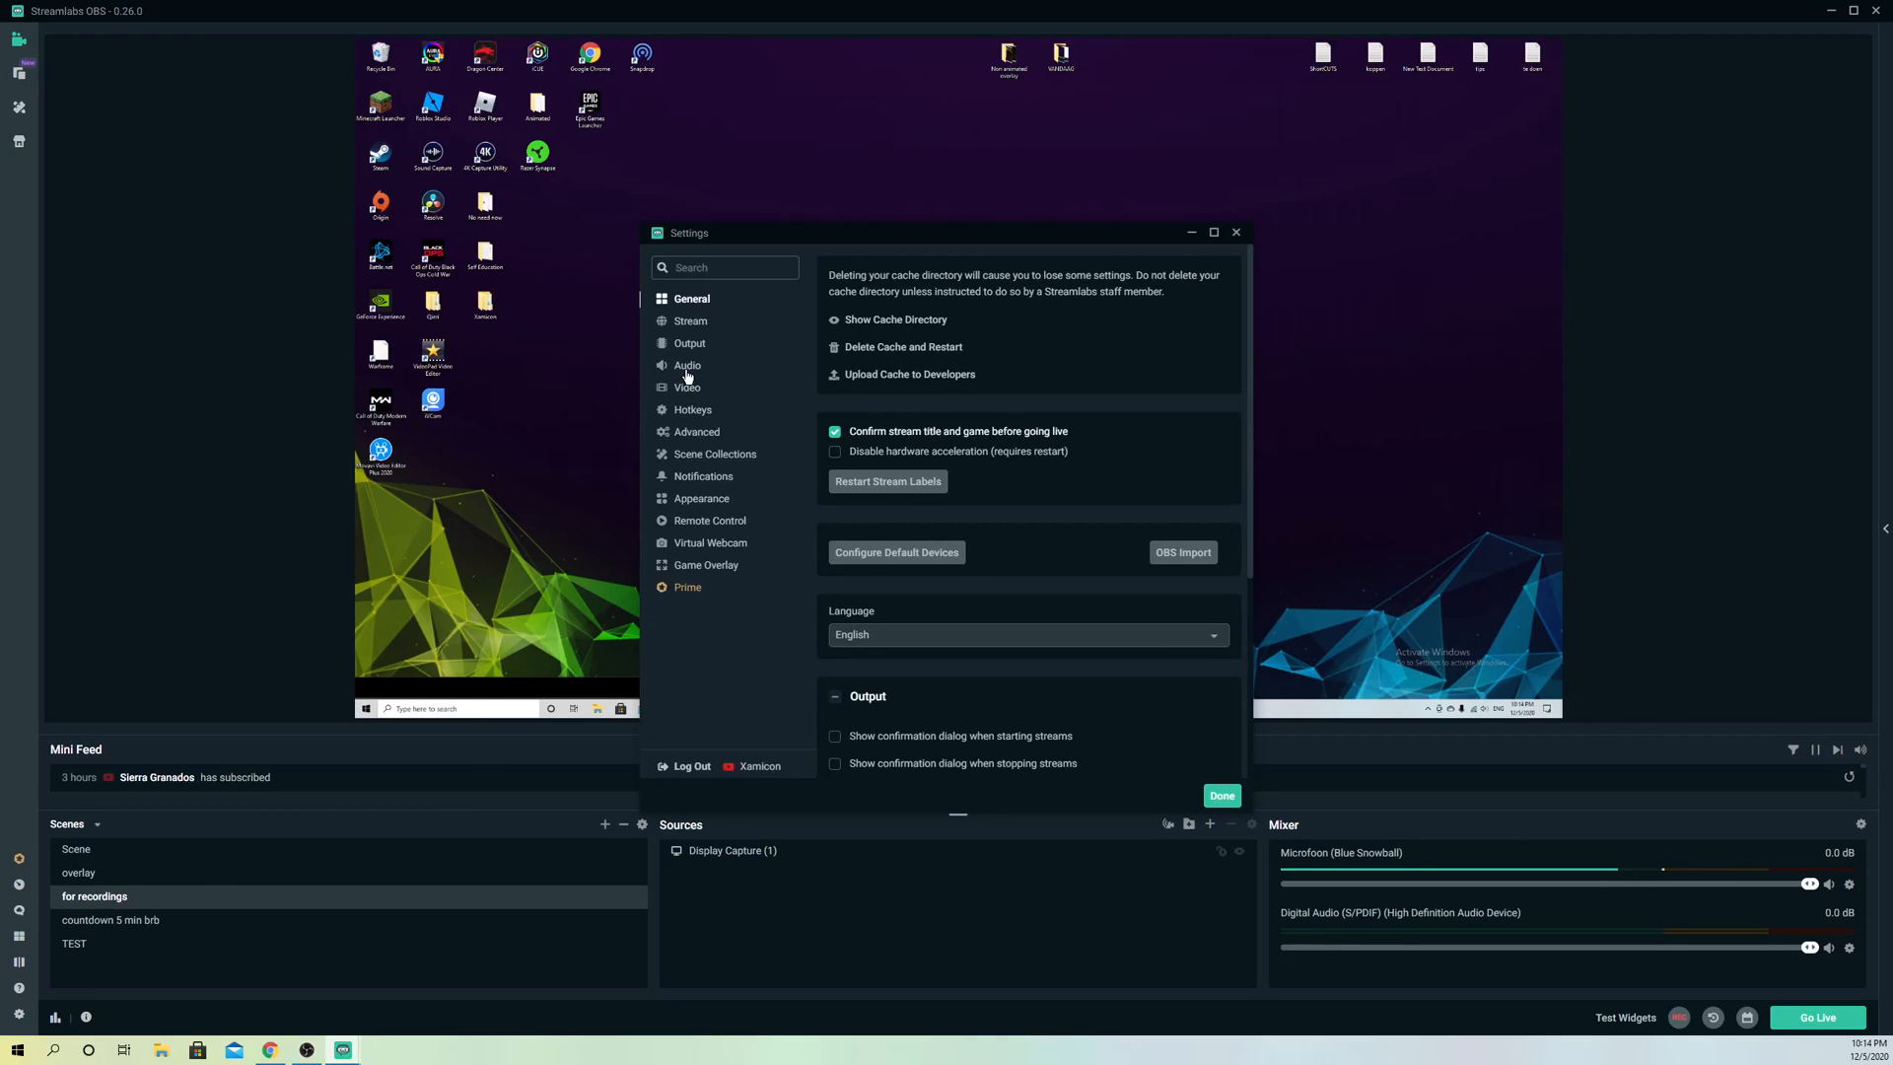
left_click(686, 365)
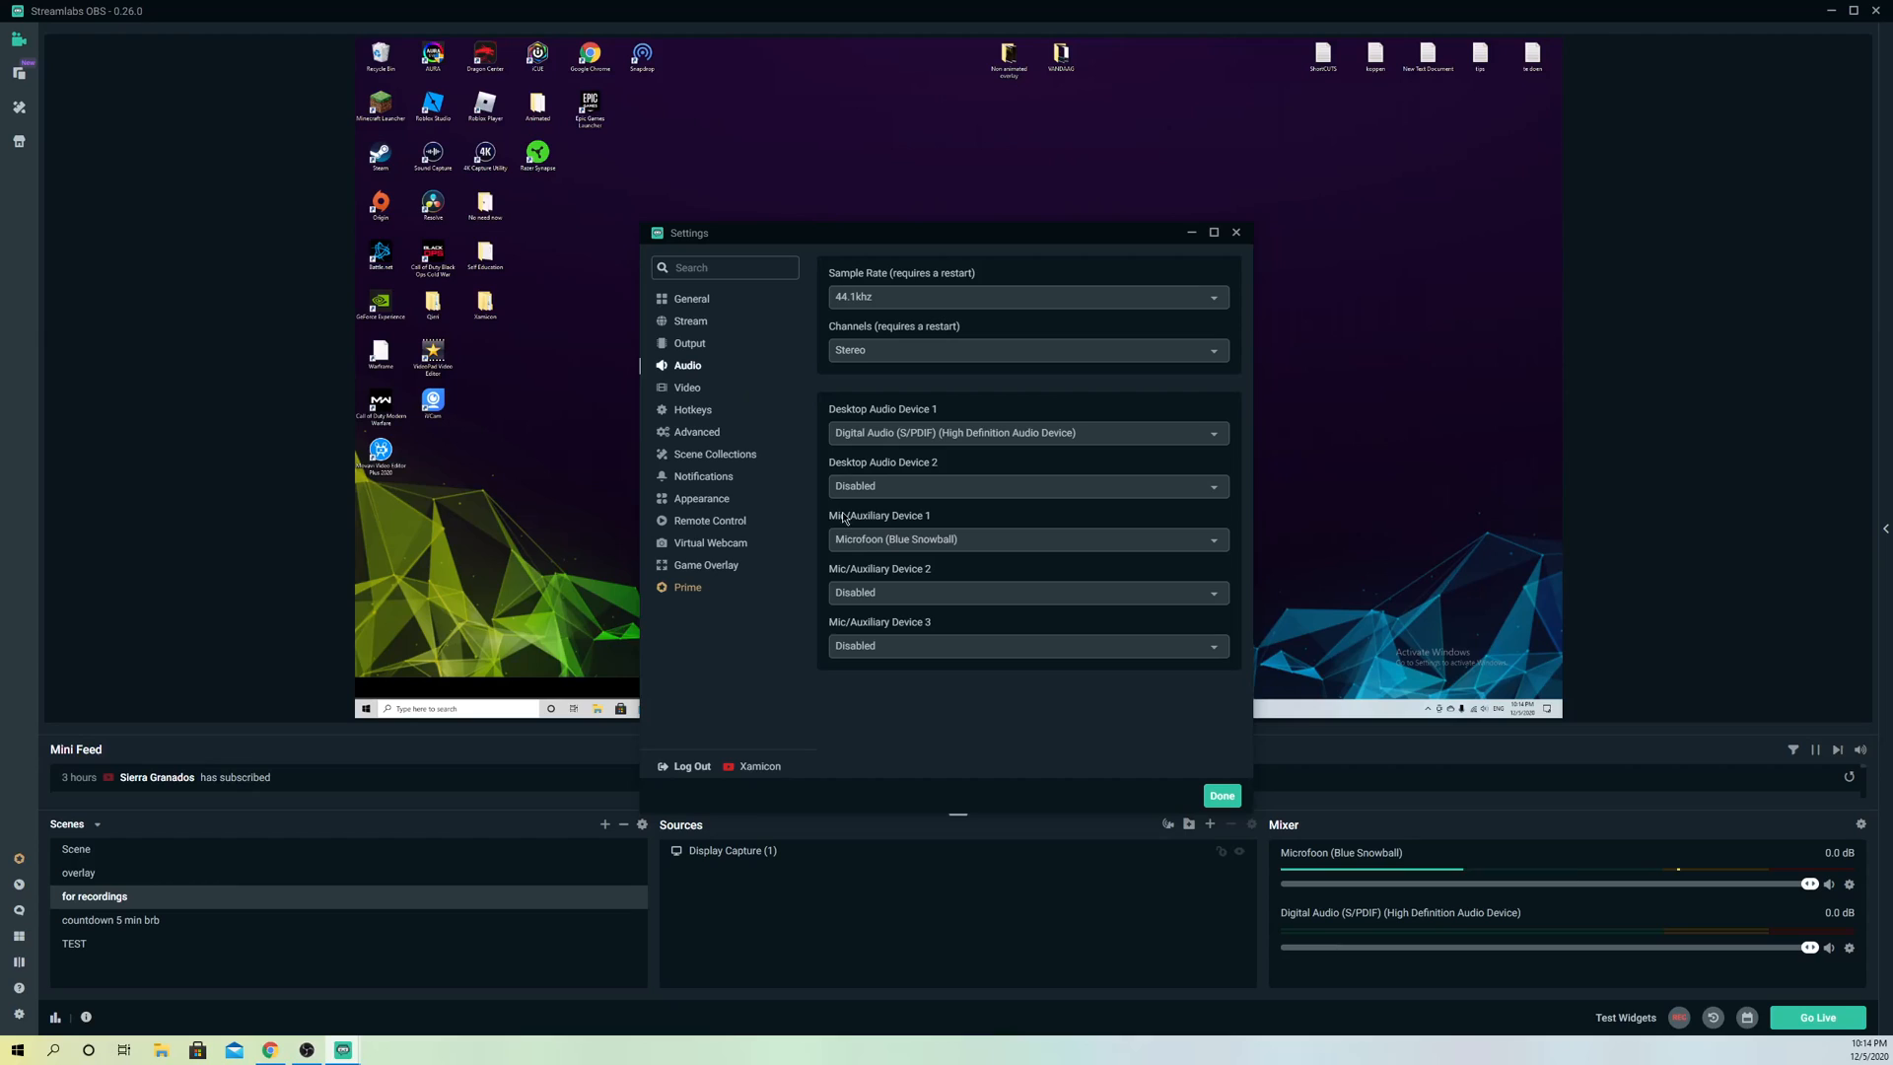
left_click(1024, 539)
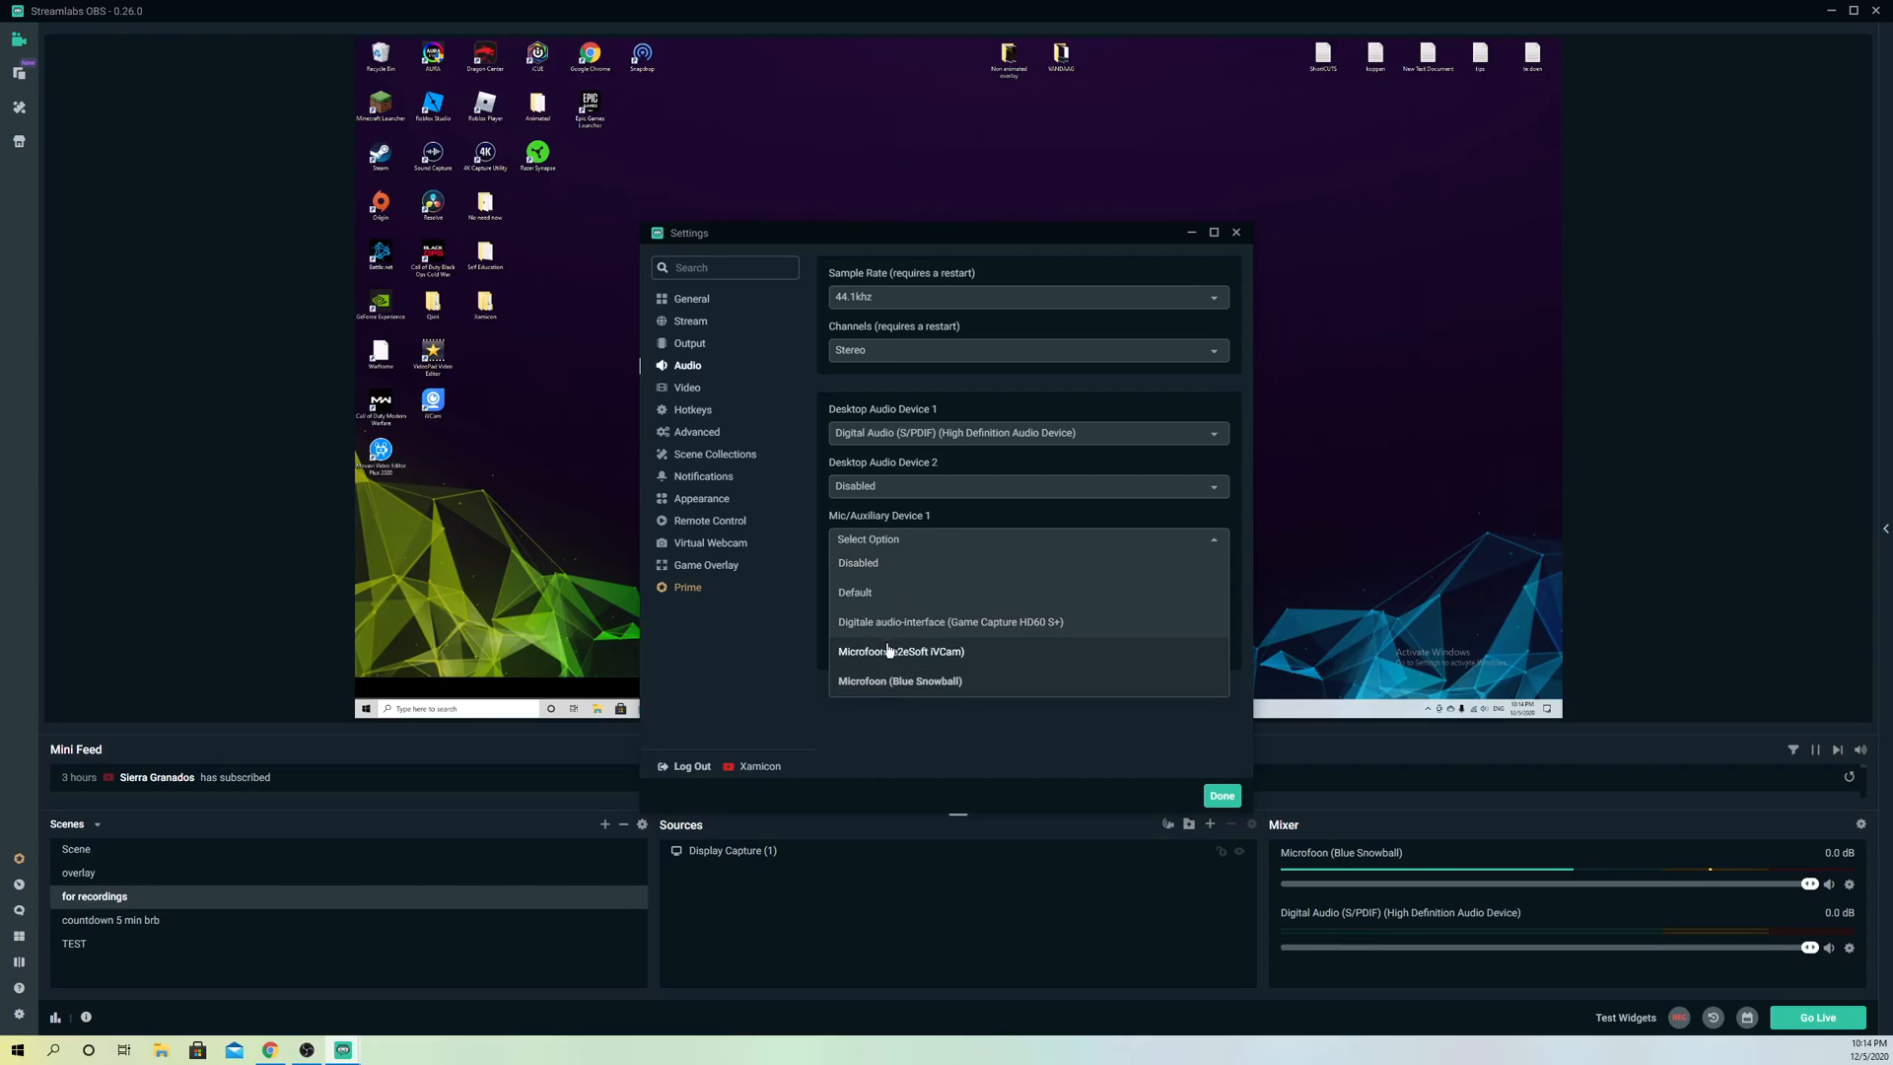
mouse_move(899, 680)
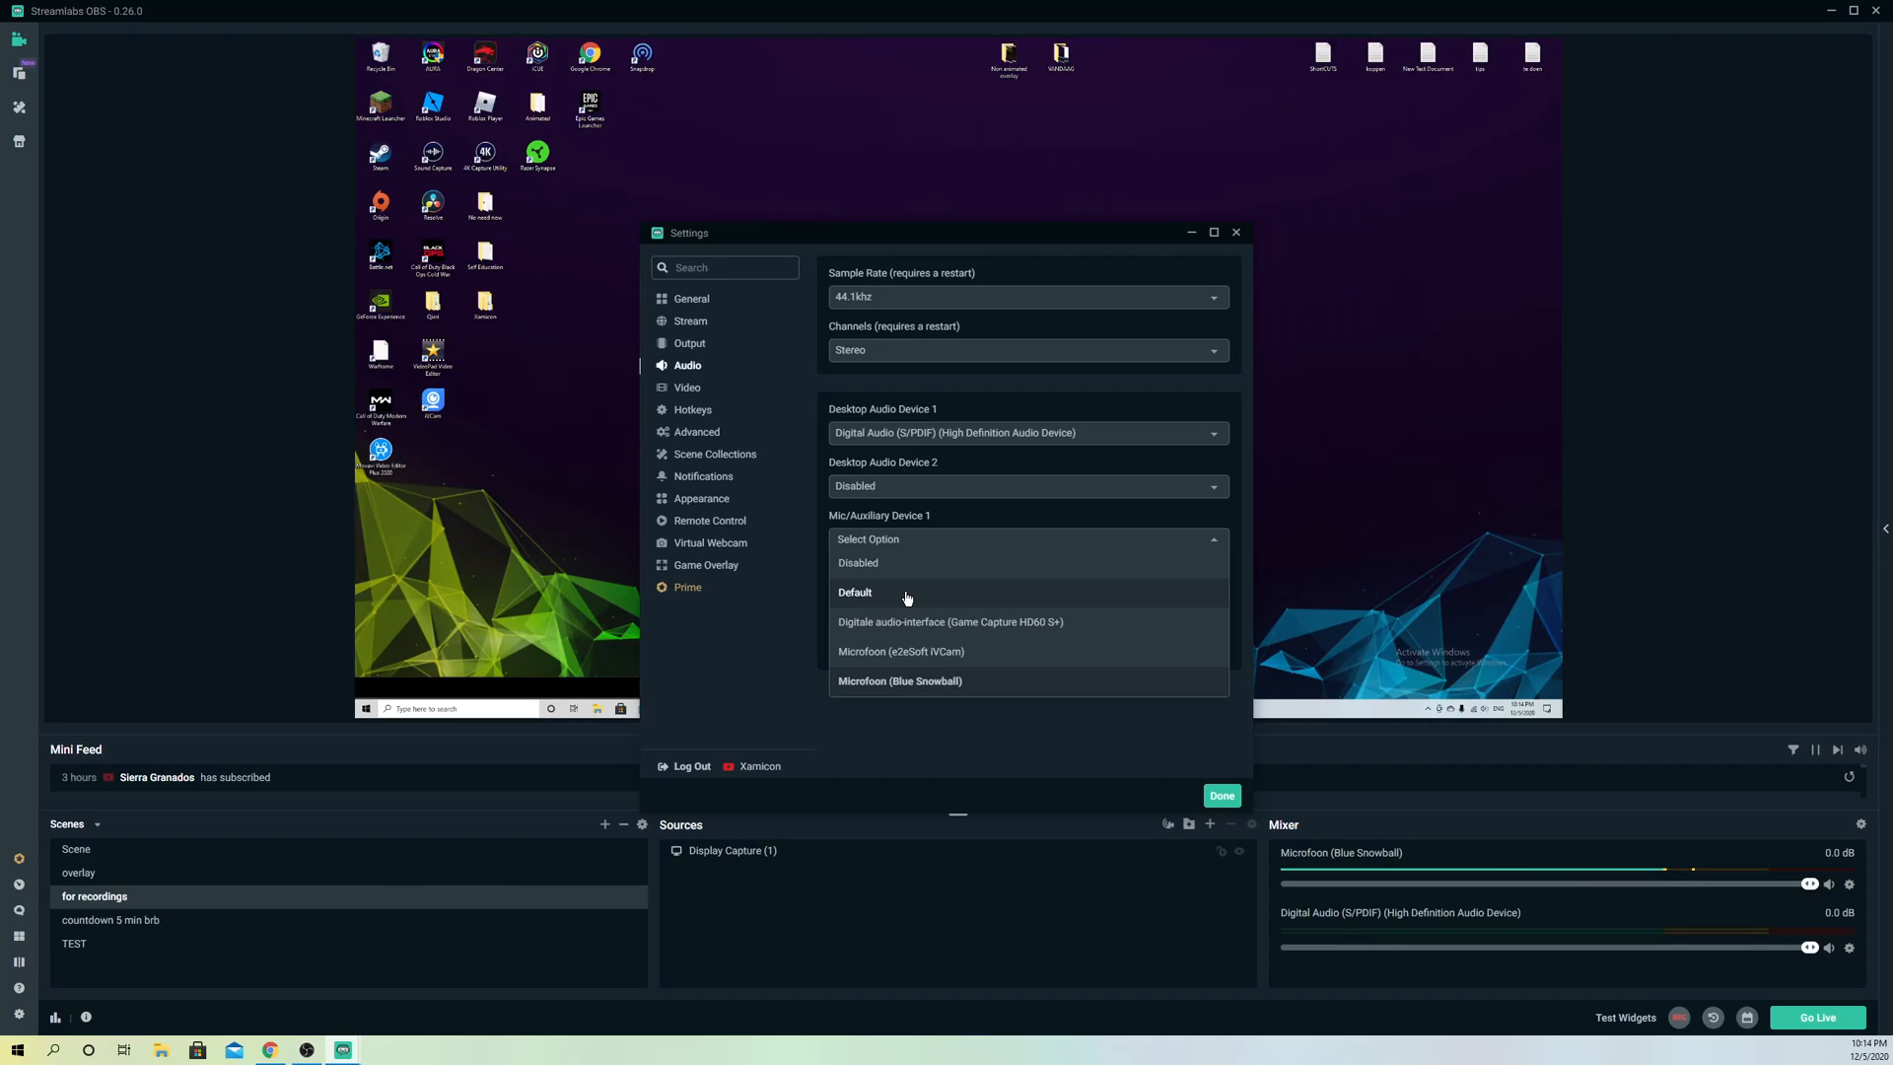
mouse_move(879, 599)
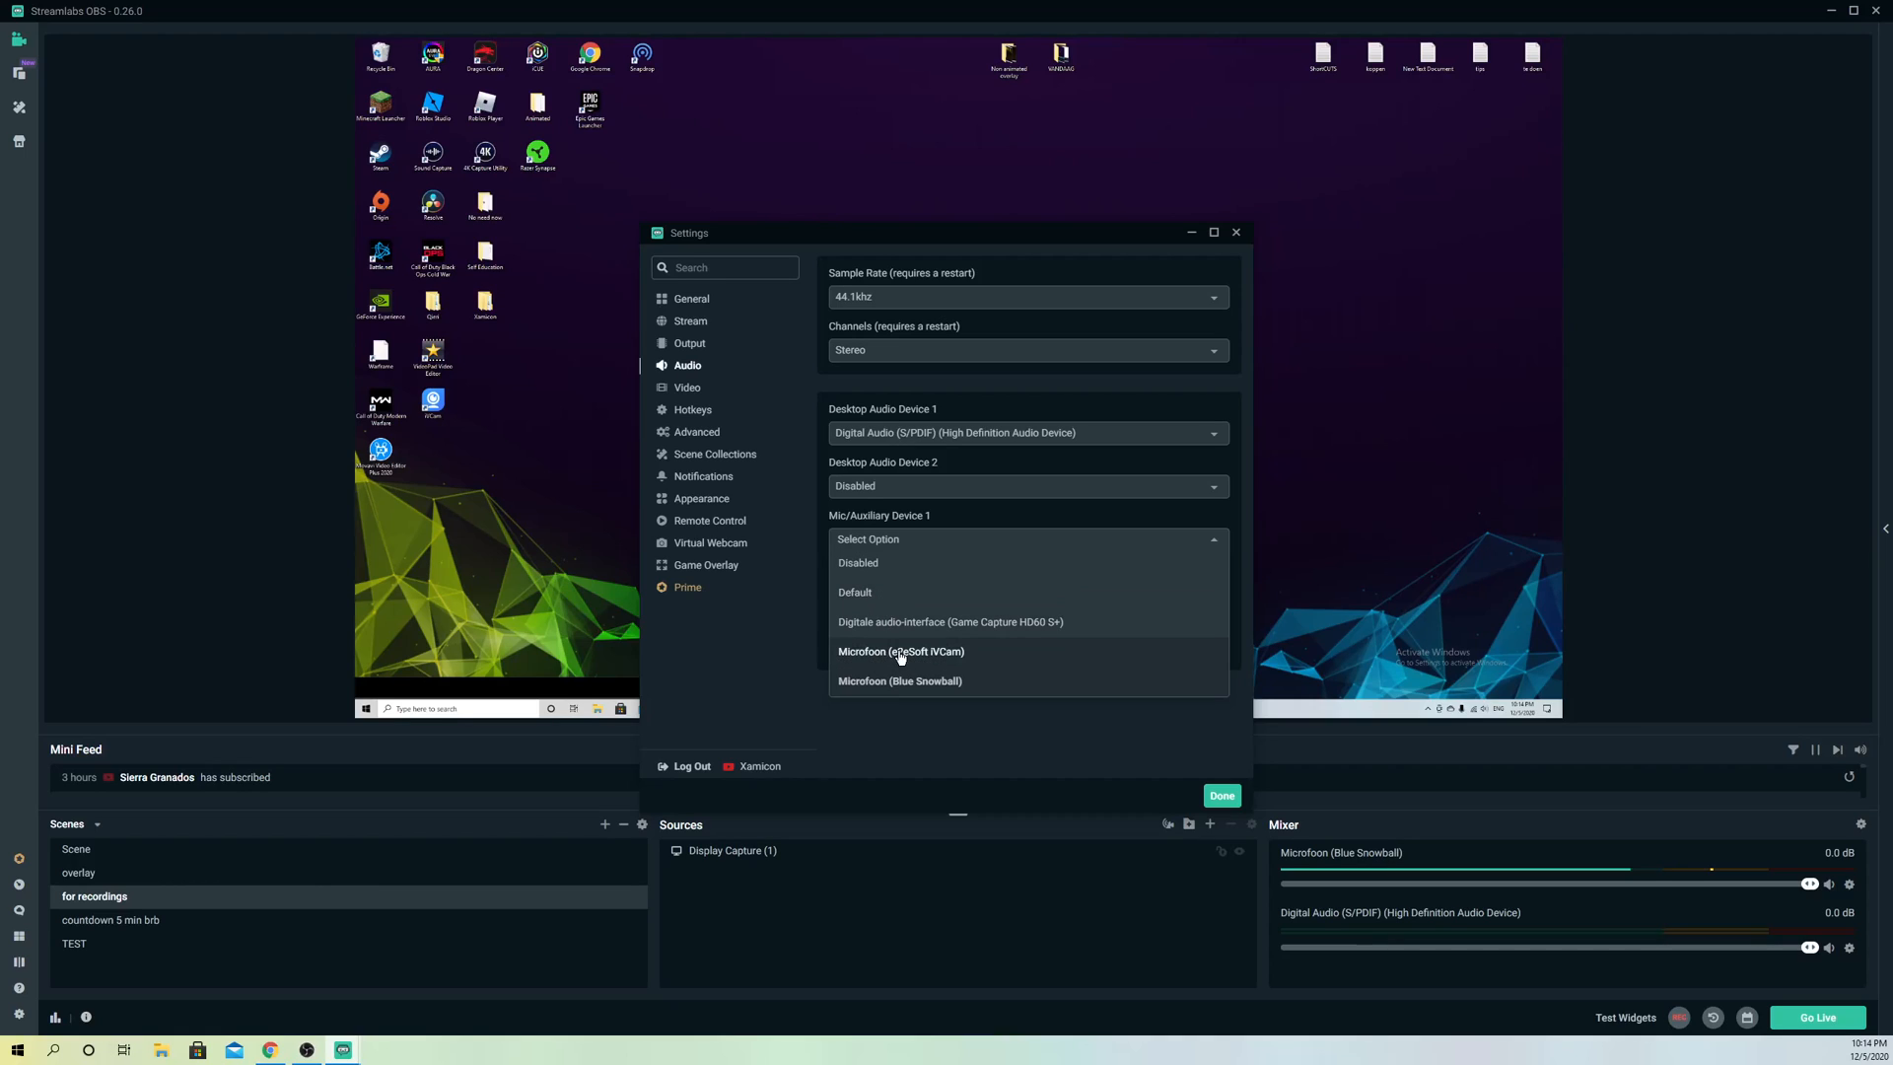
mouse_move(899, 680)
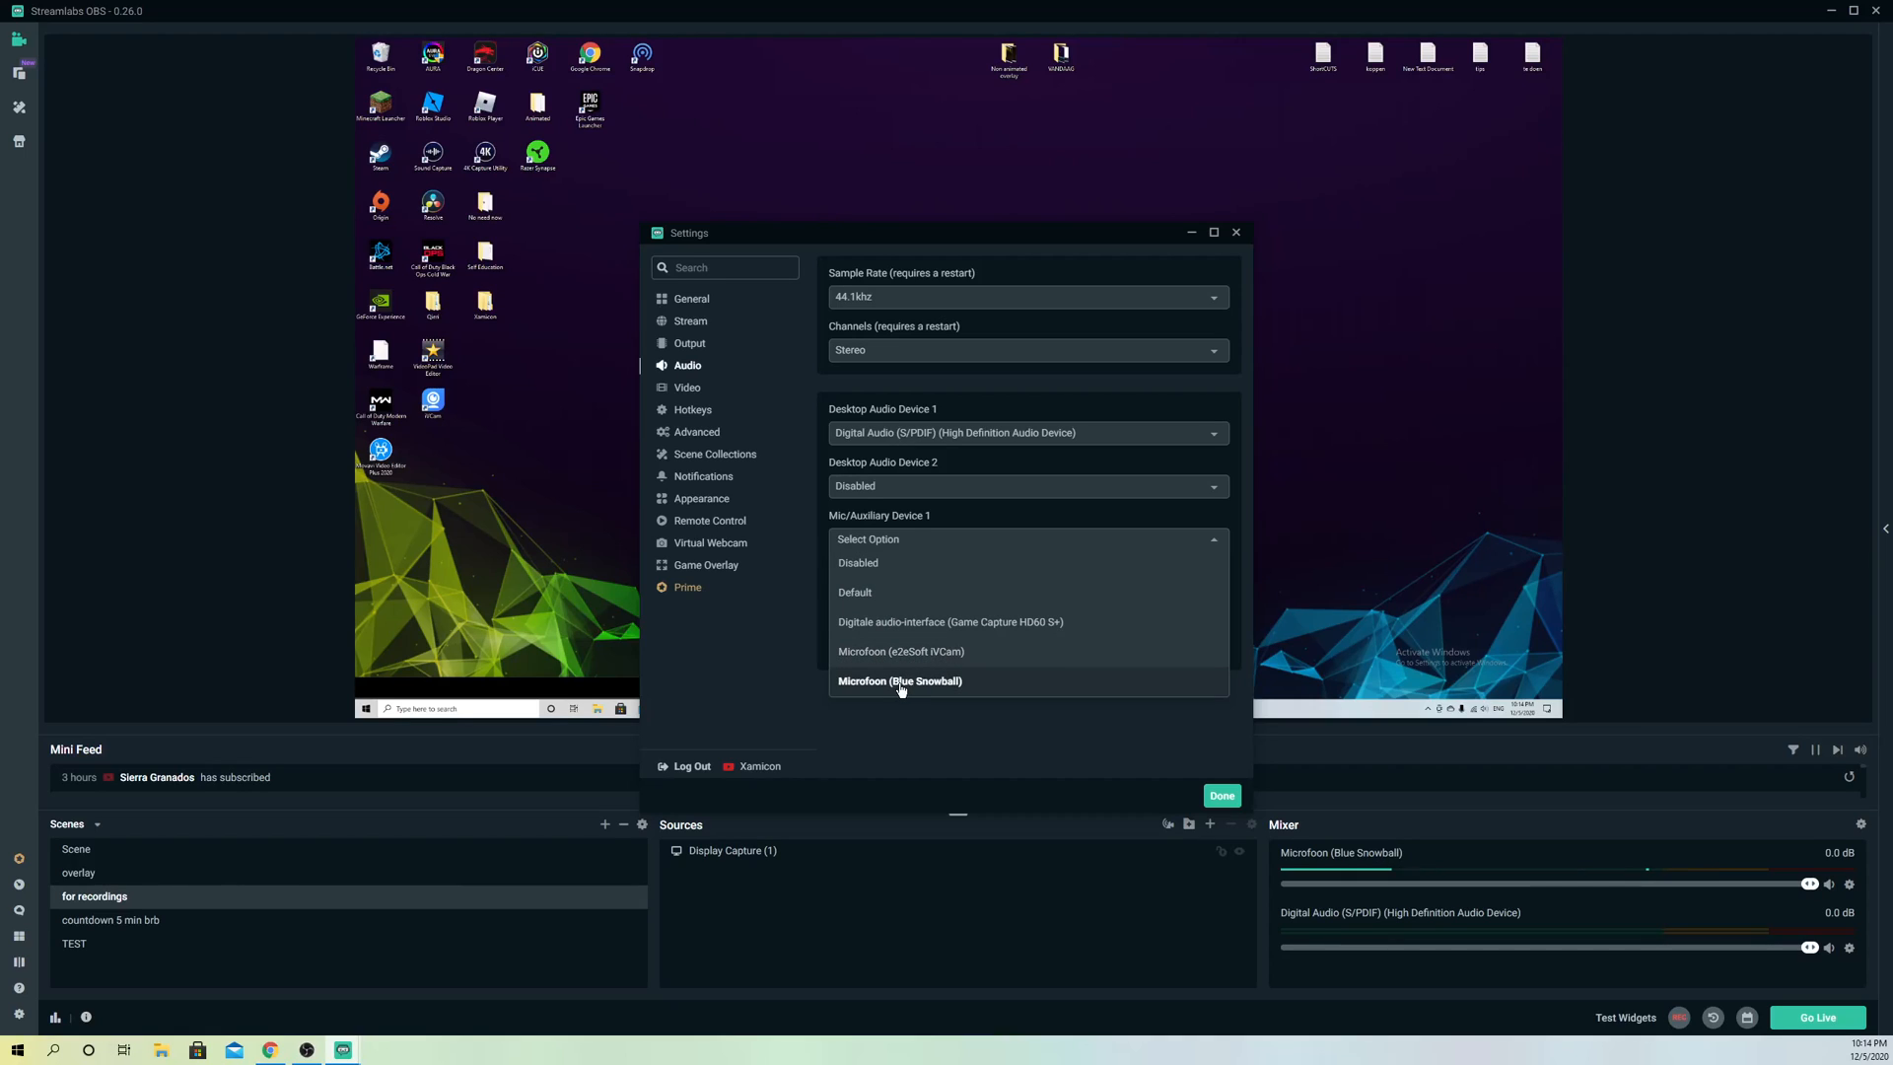
left_click(899, 680)
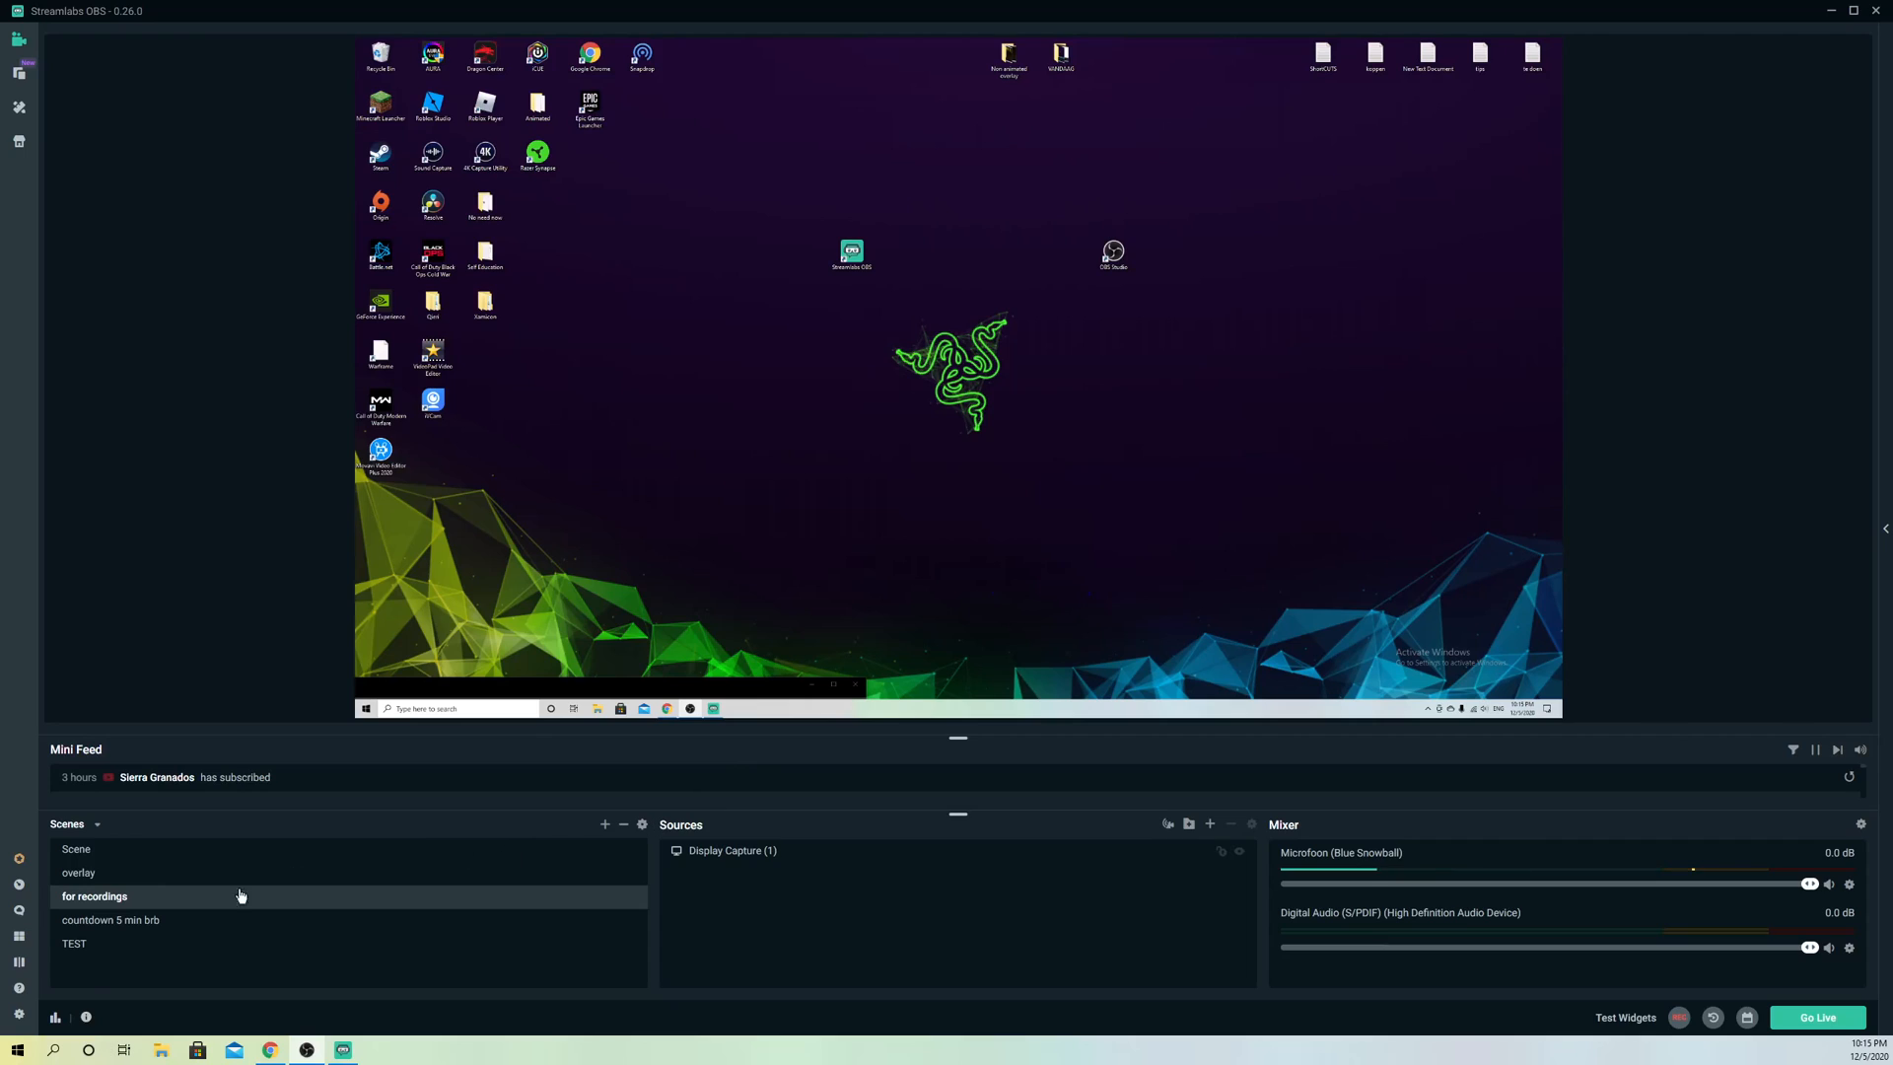
Step: Start Delete Cache and Restart from general settings, cancel the prompt, and leave settings
left_click(17, 1013)
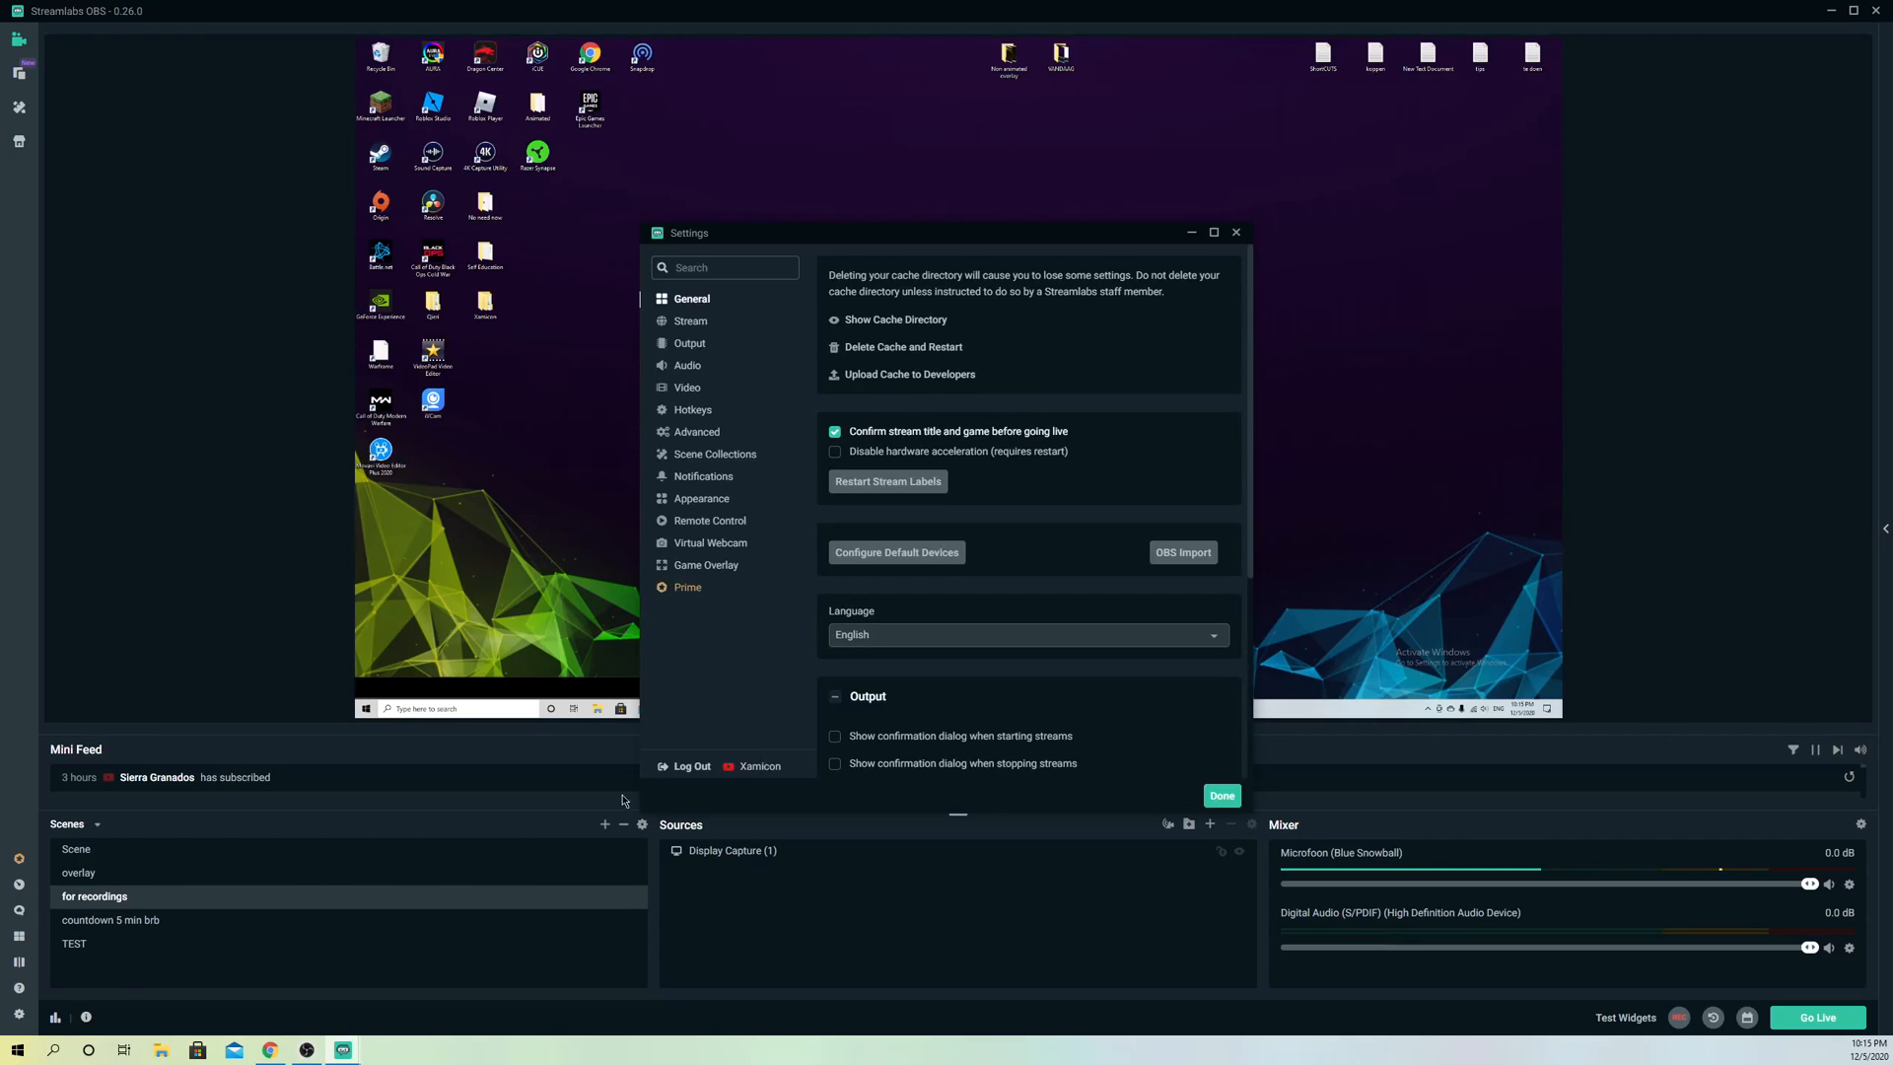
mouse_move(711, 769)
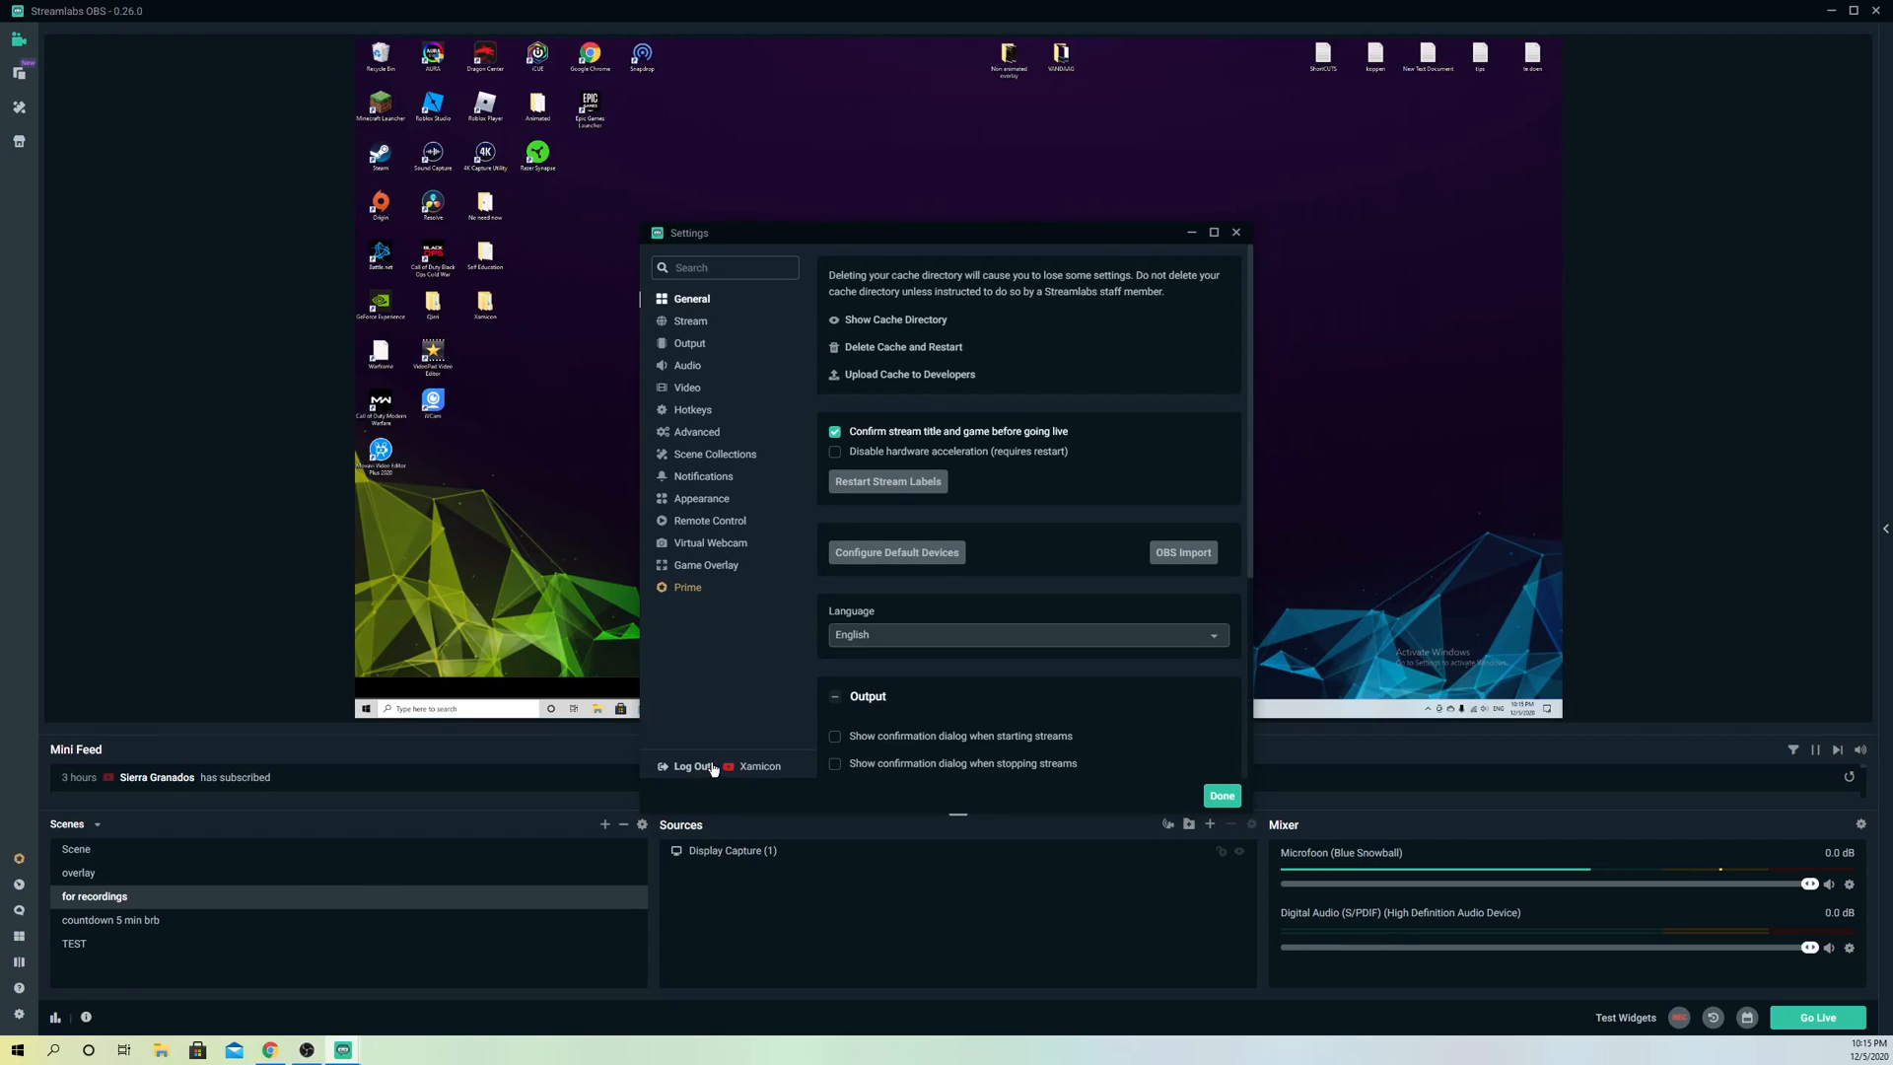
mouse_move(765, 682)
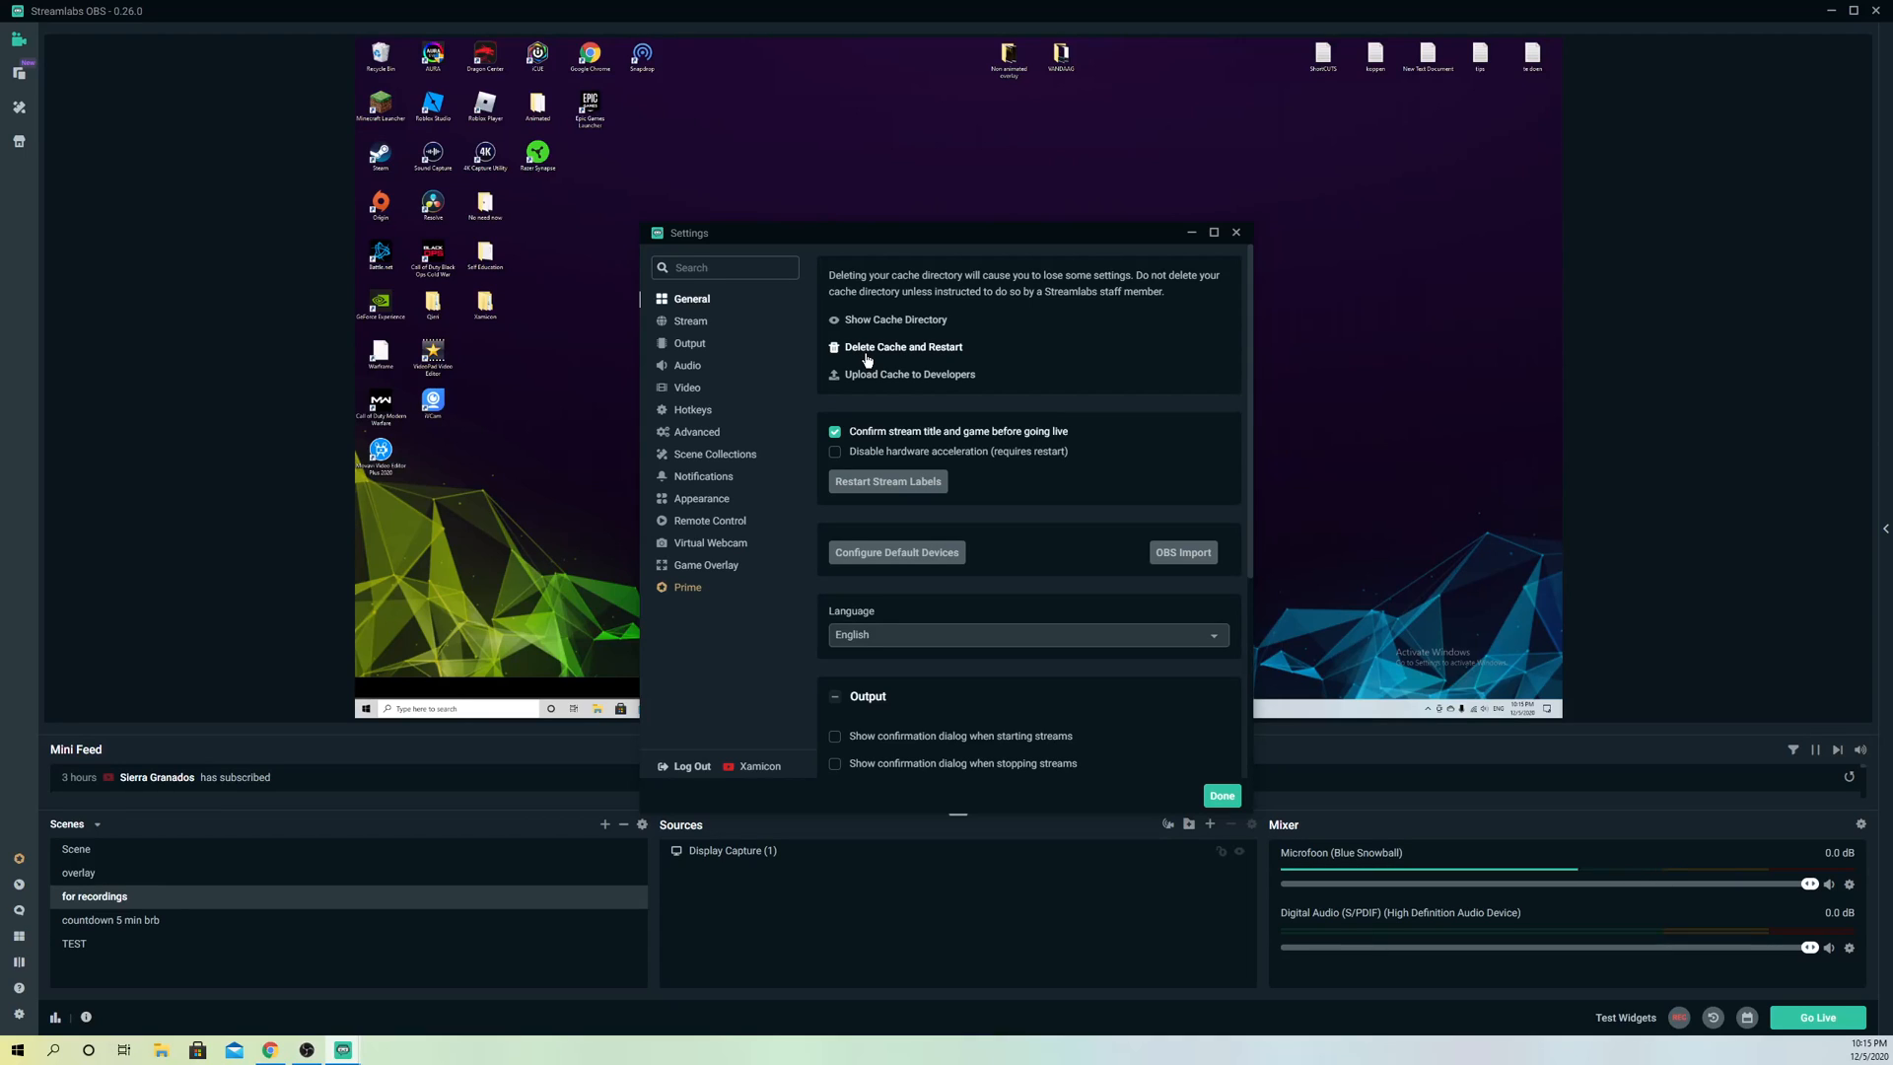
left_click(899, 347)
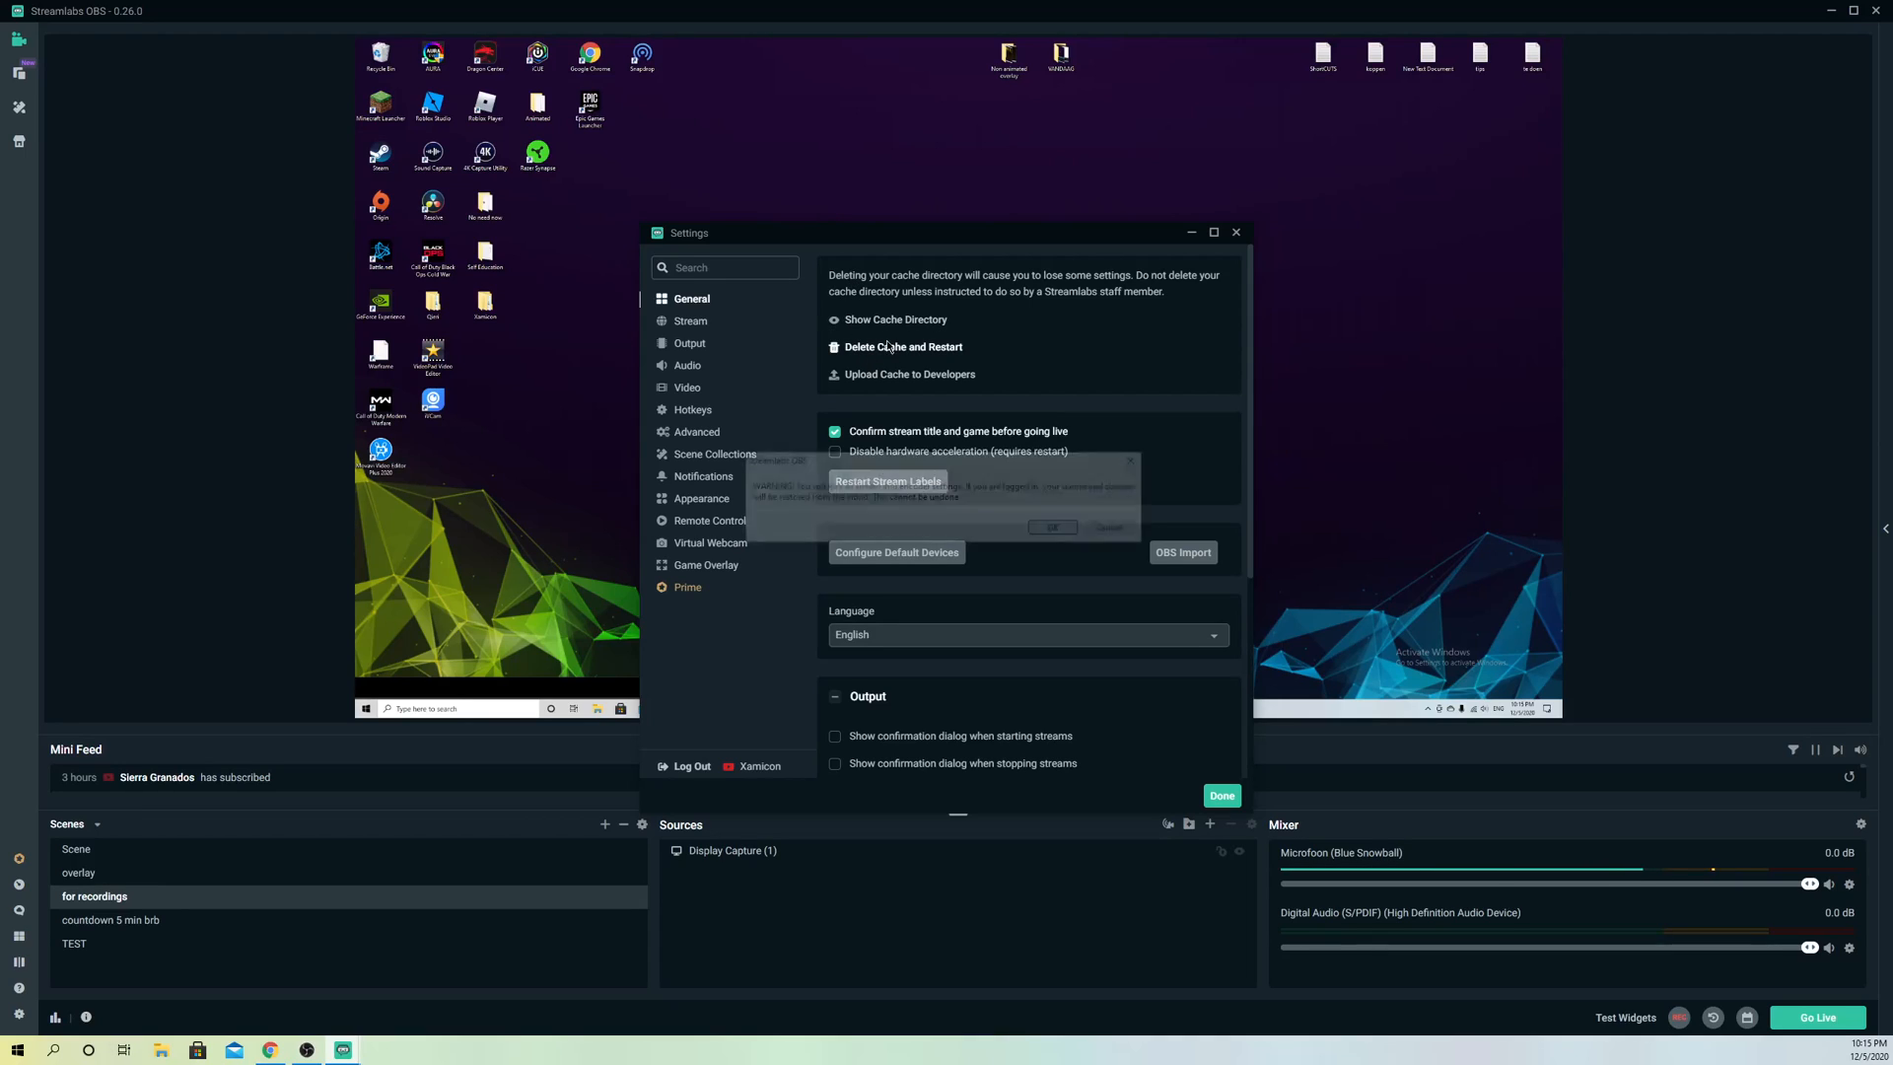
left_click(901, 347)
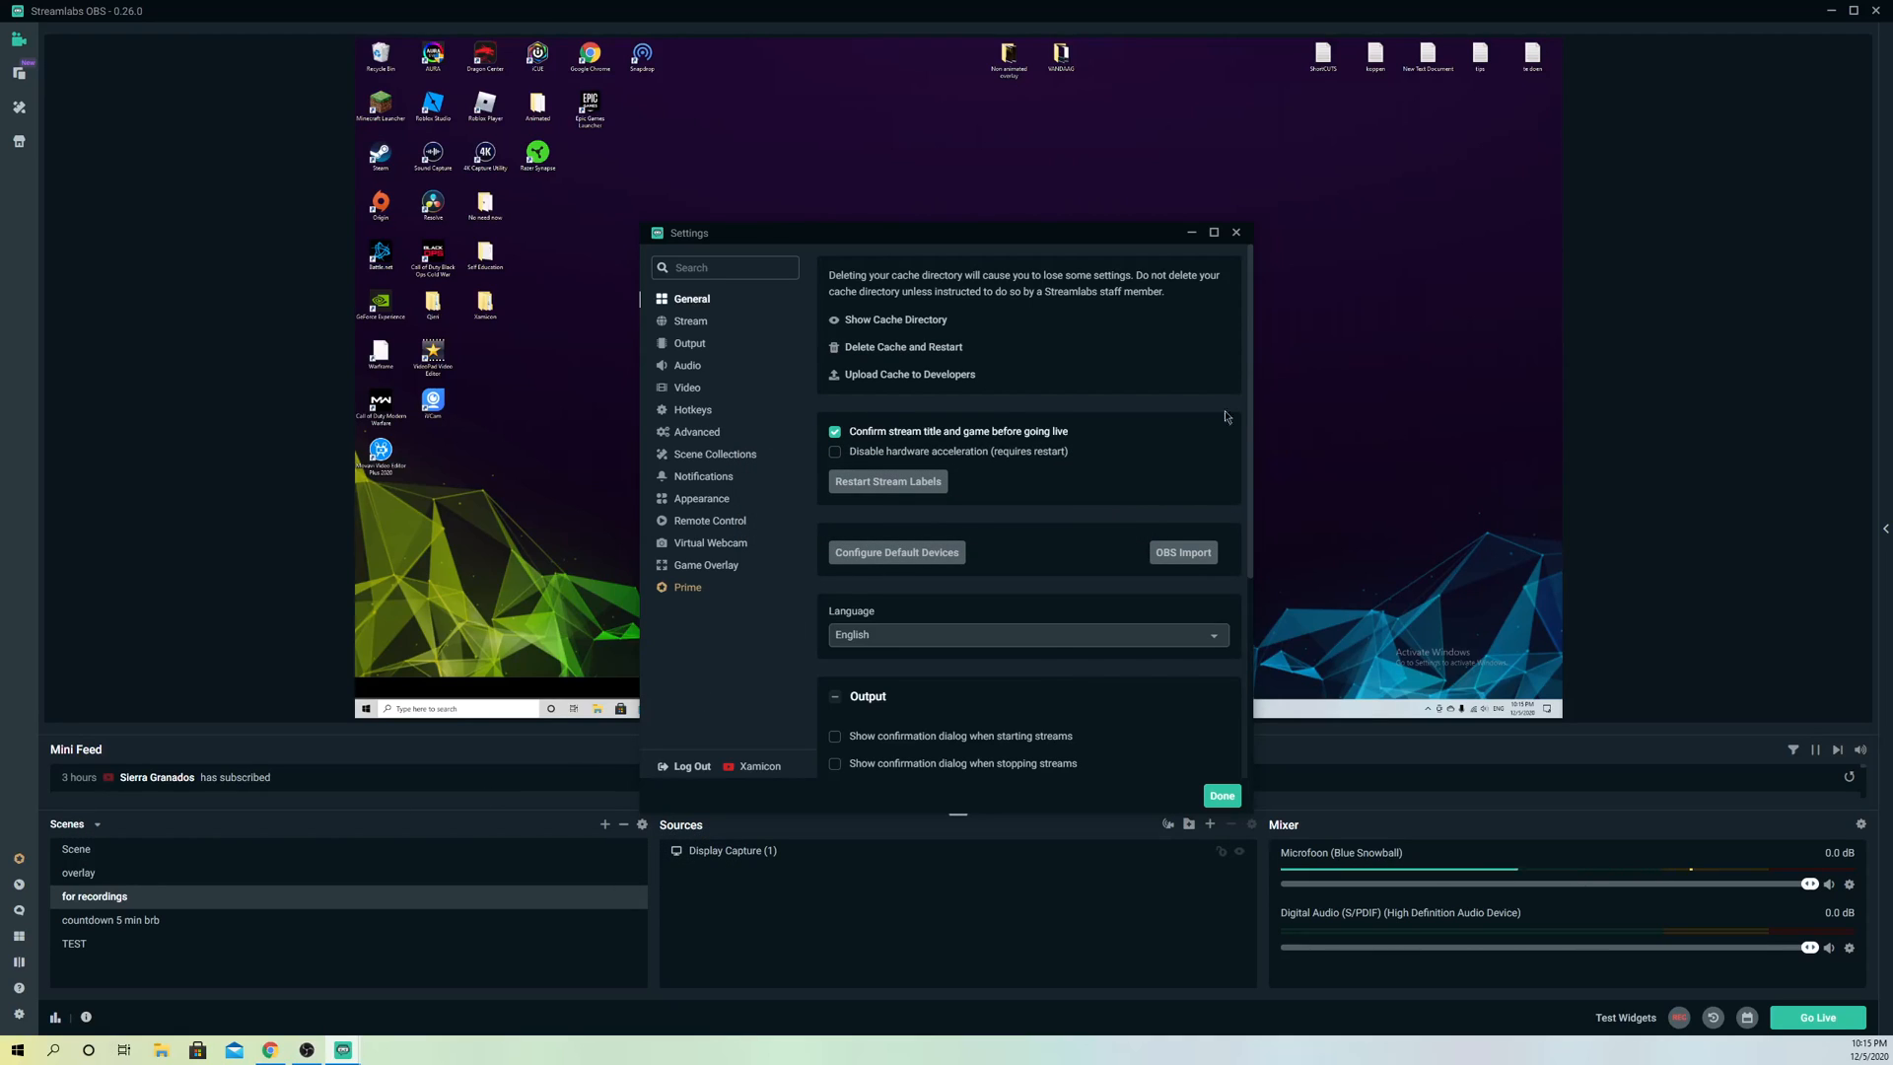
mouse_move(899, 364)
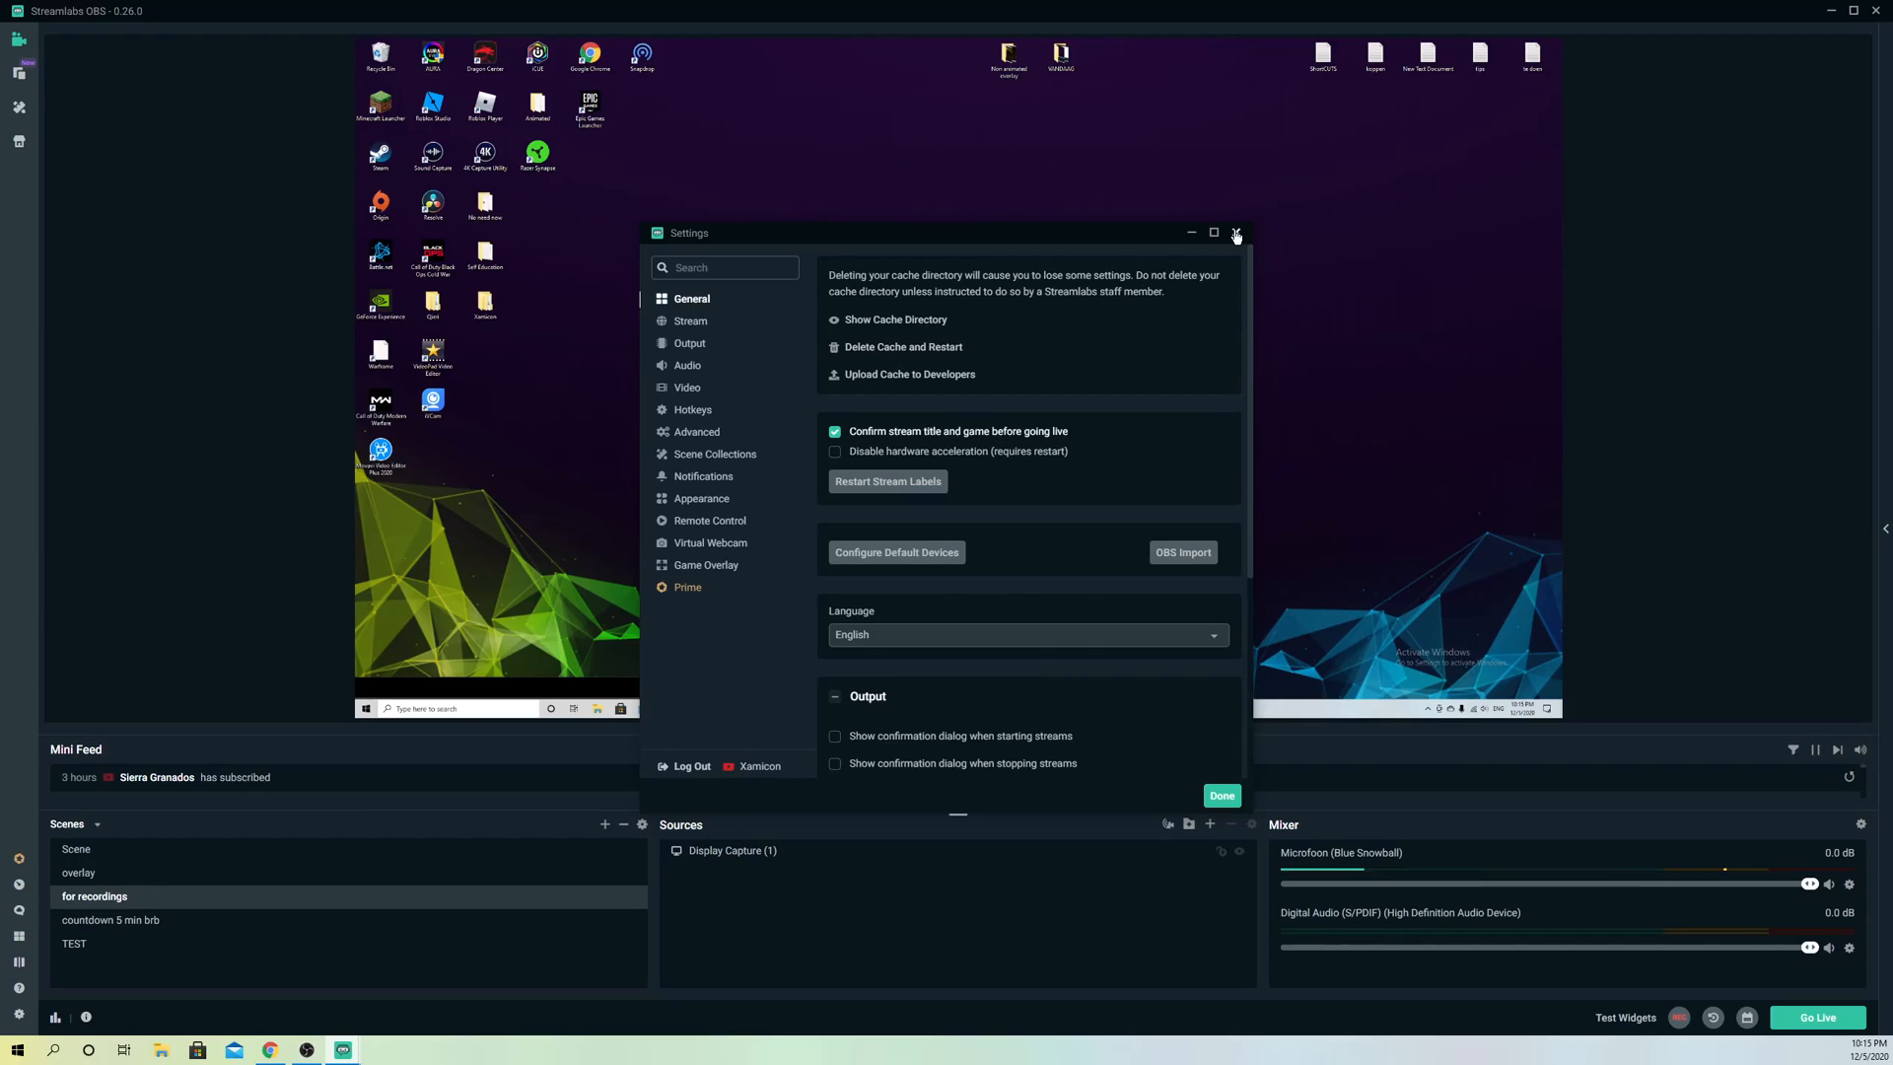
left_click(1234, 232)
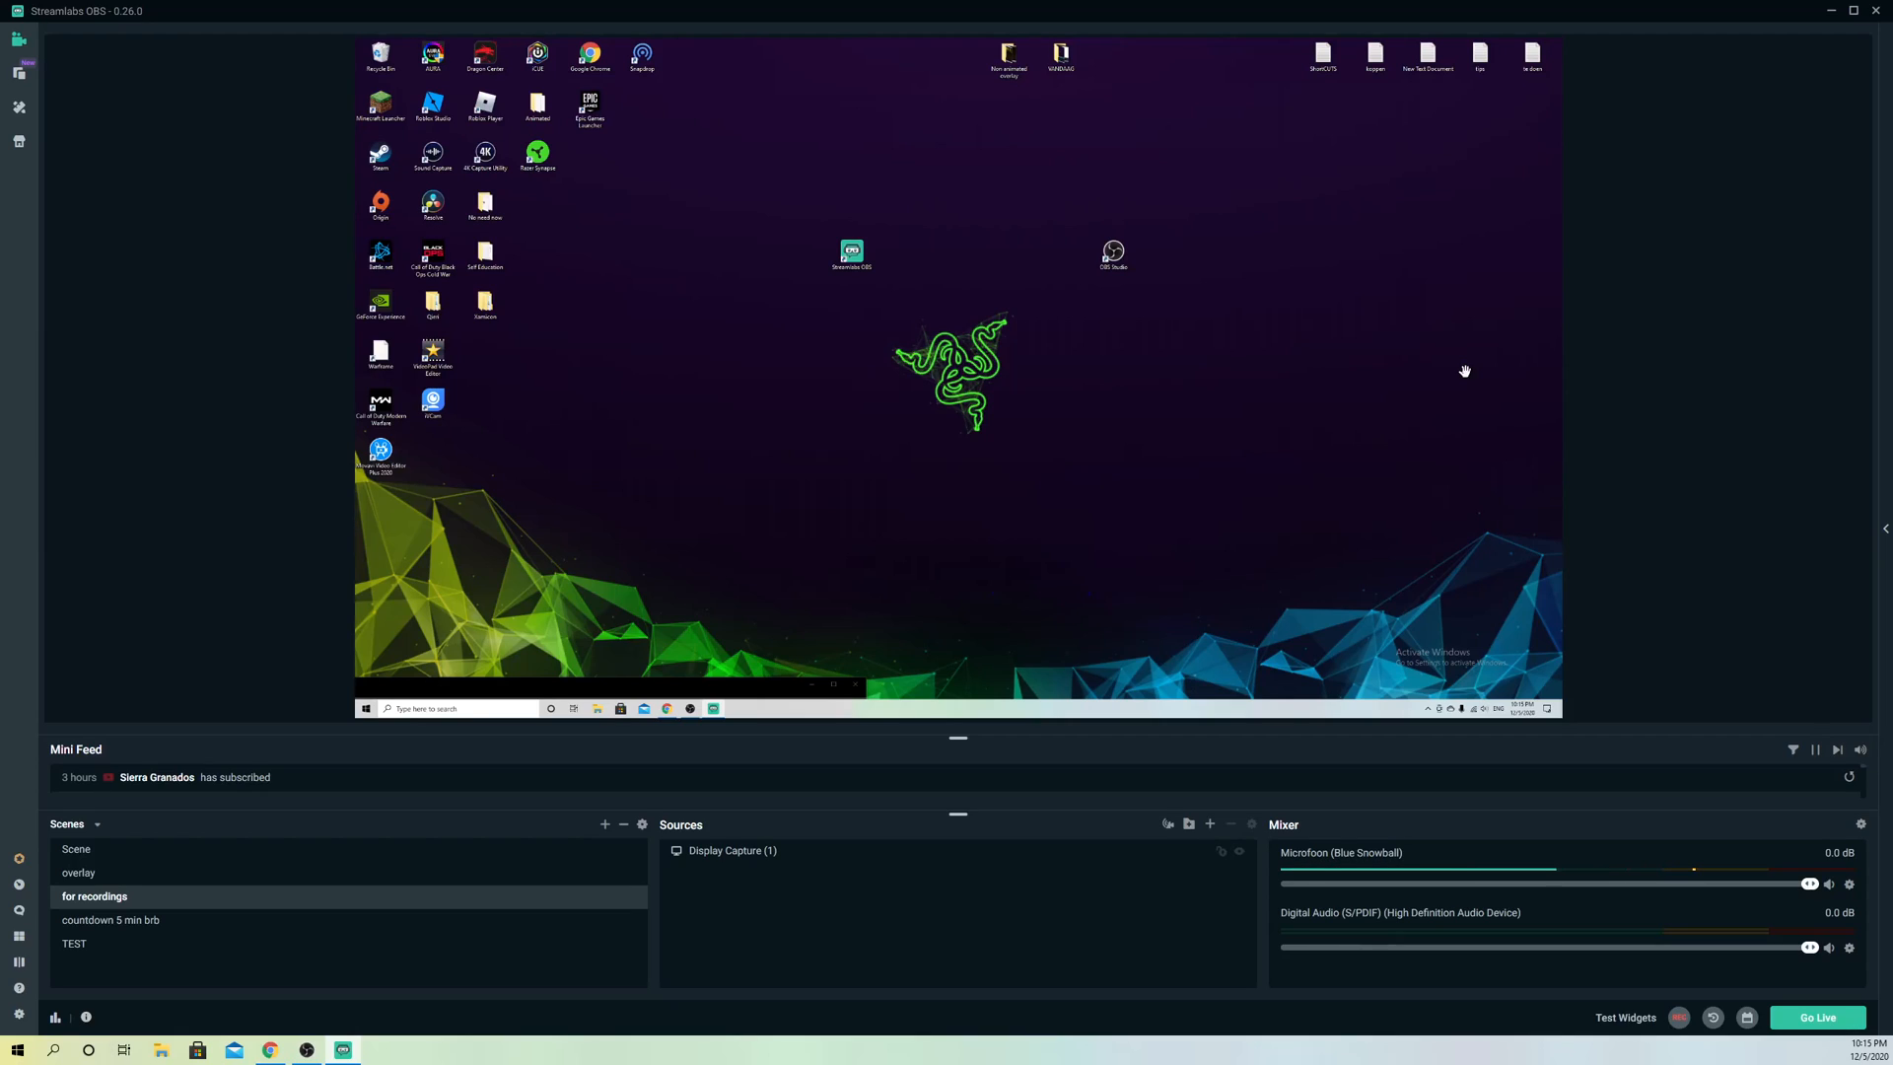
mouse_move(1297, 400)
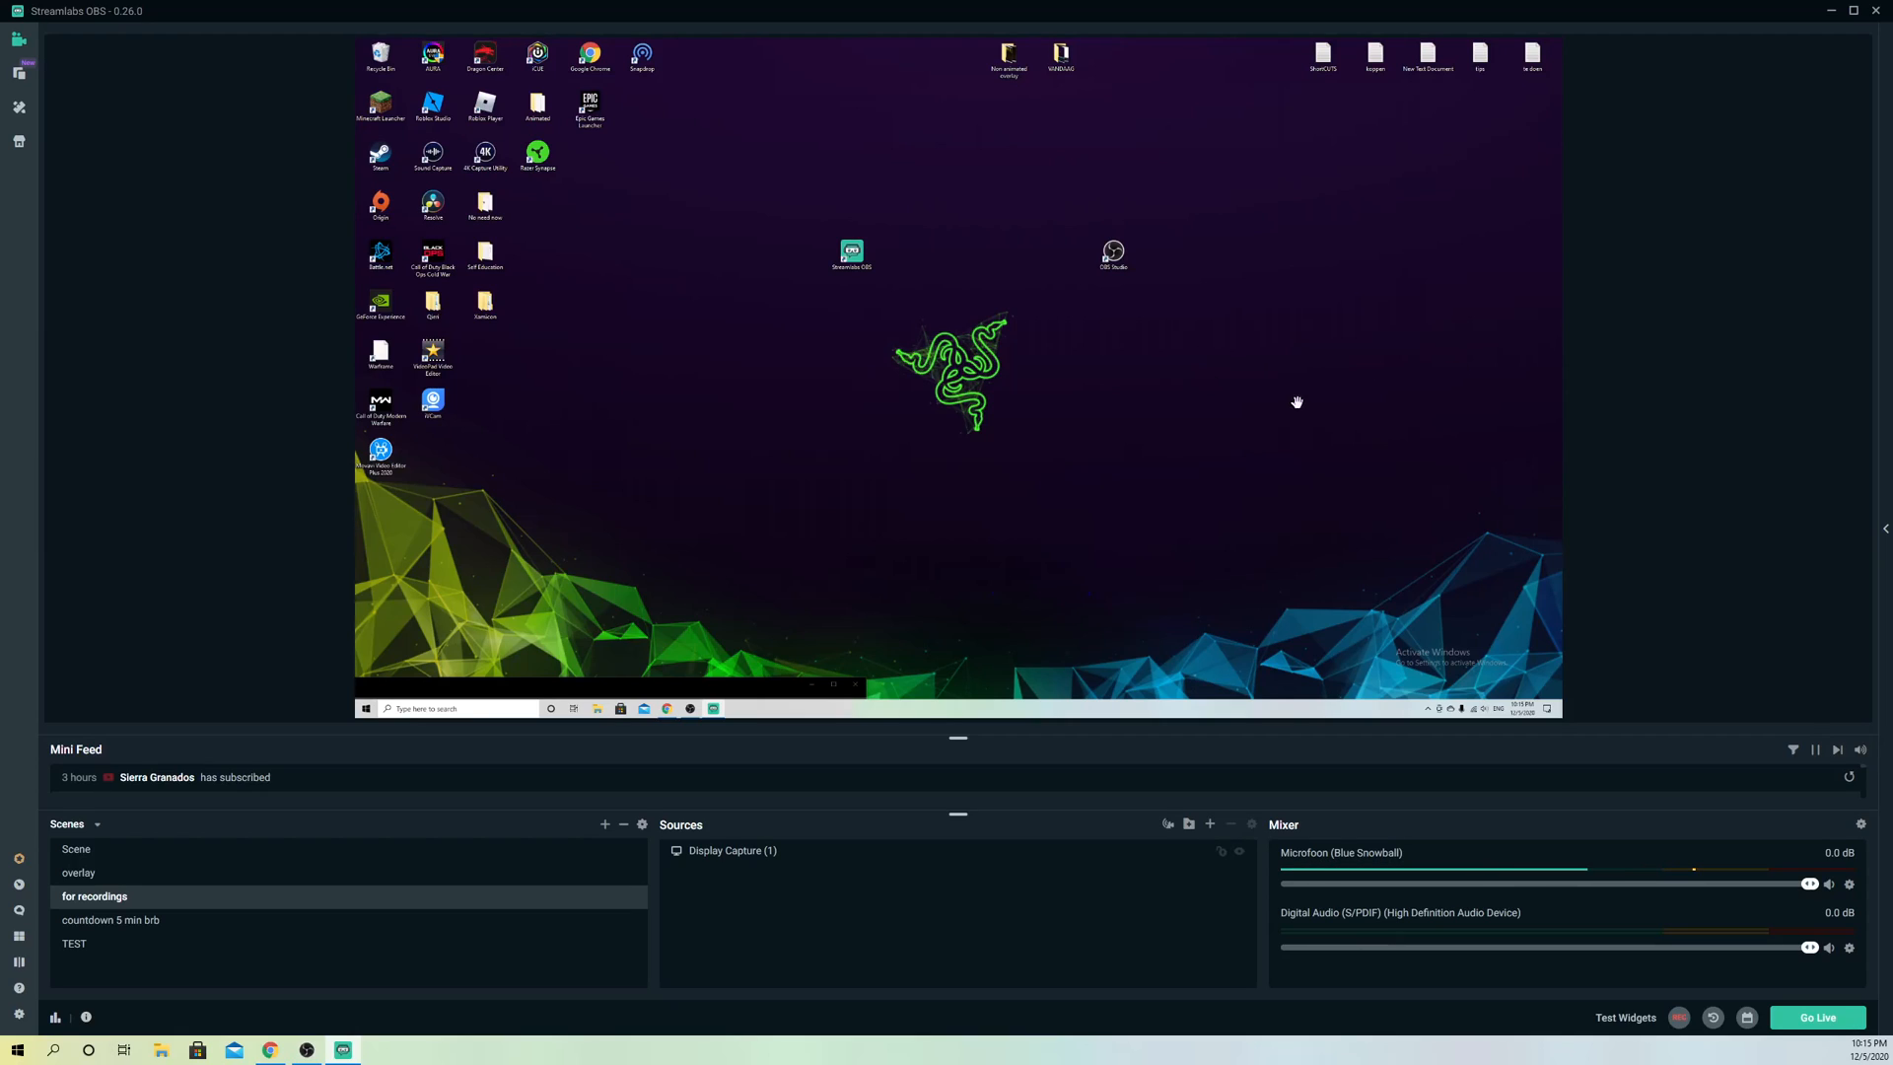